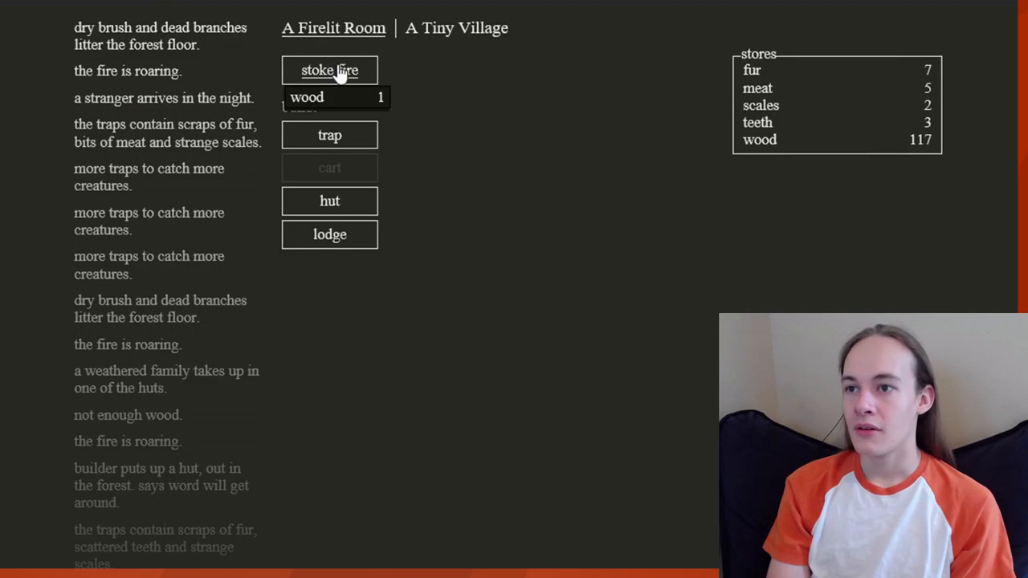
- Stoke the fire while wood climbs to 166, then attempt a lodge costing 200 wood
left_click(329, 70)
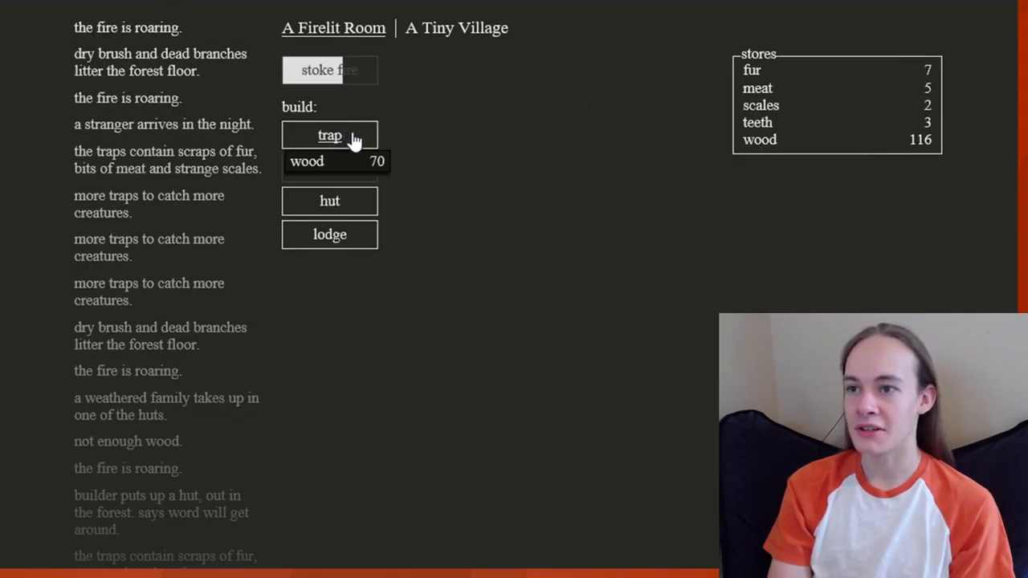
mouse_move(439, 69)
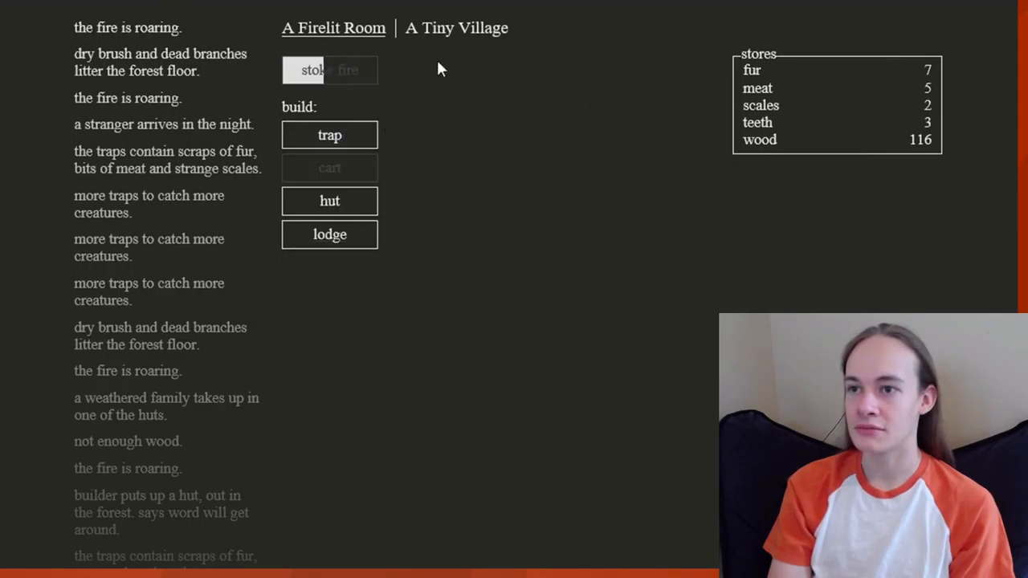
left_click(329, 70)
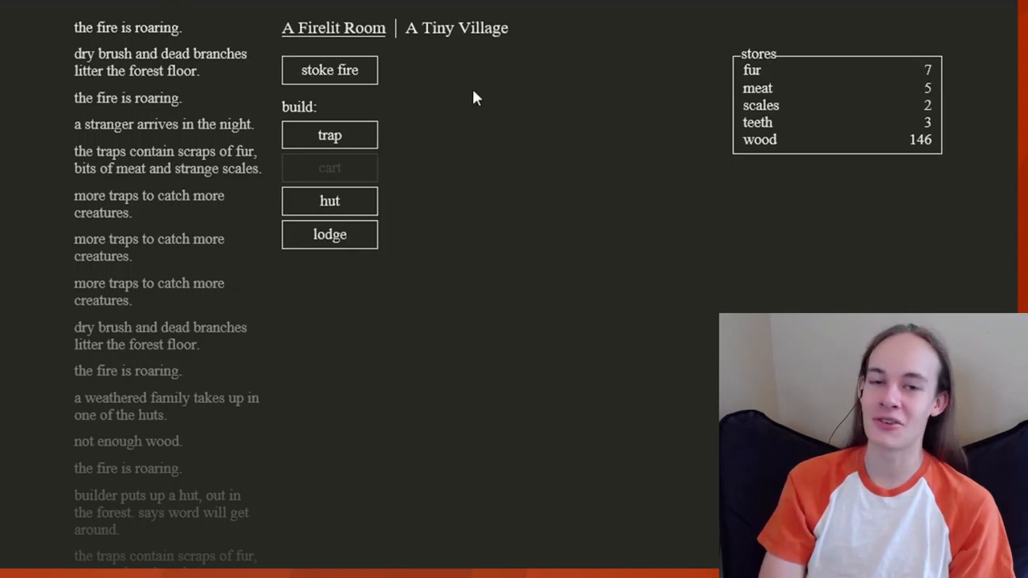
mouse_move(454, 245)
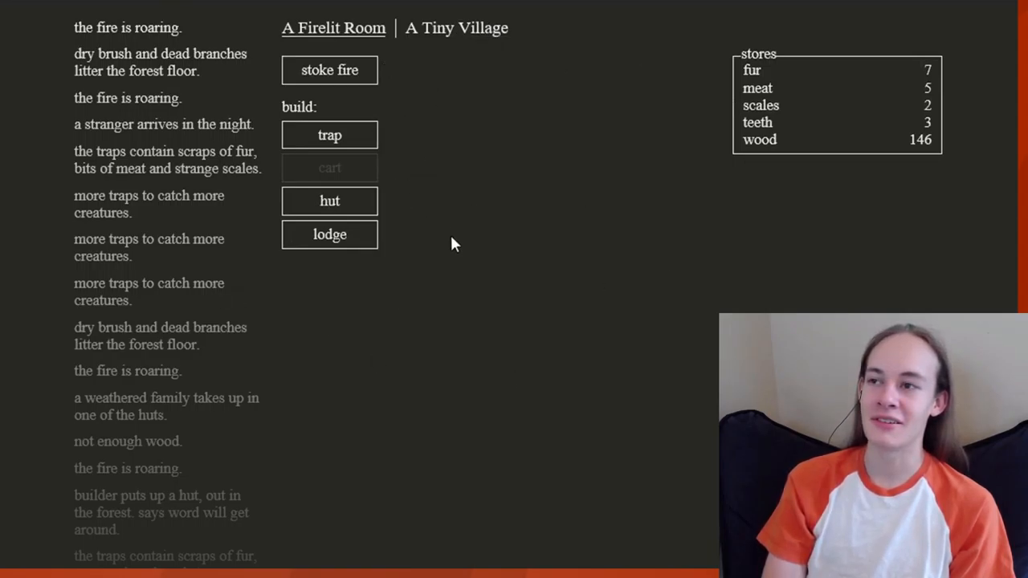
mouse_move(433, 32)
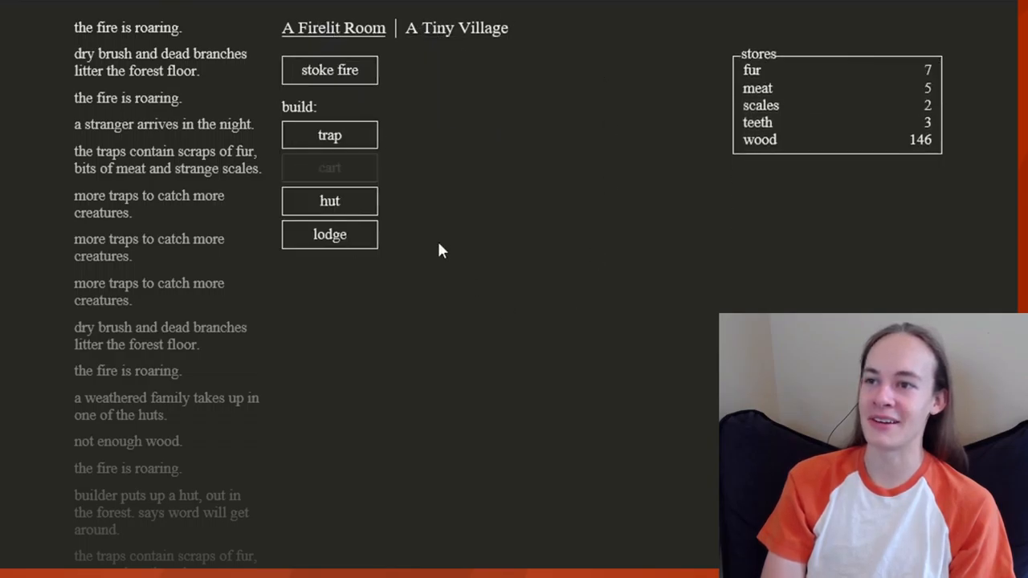
left_click(332, 27)
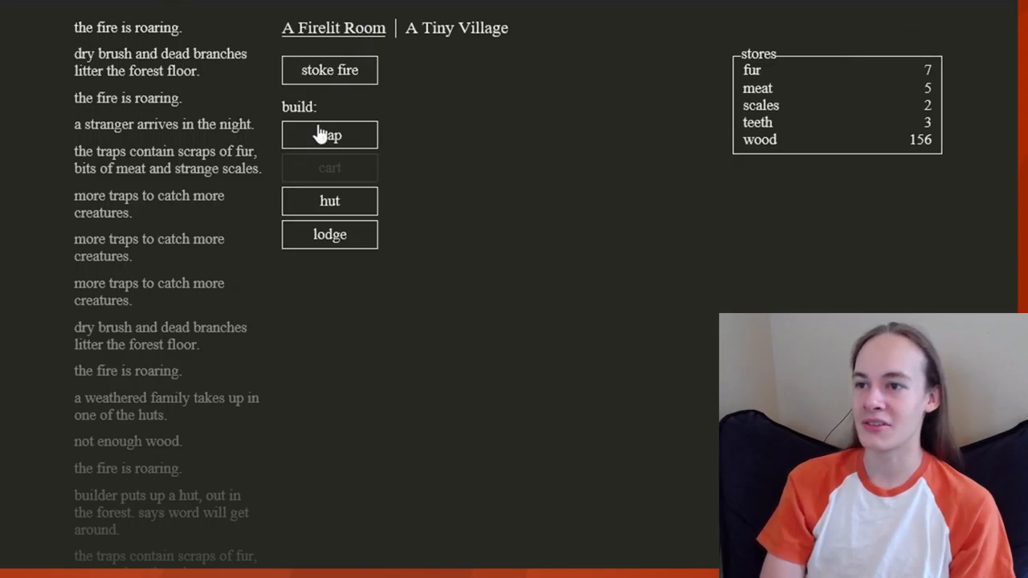
mouse_move(329, 234)
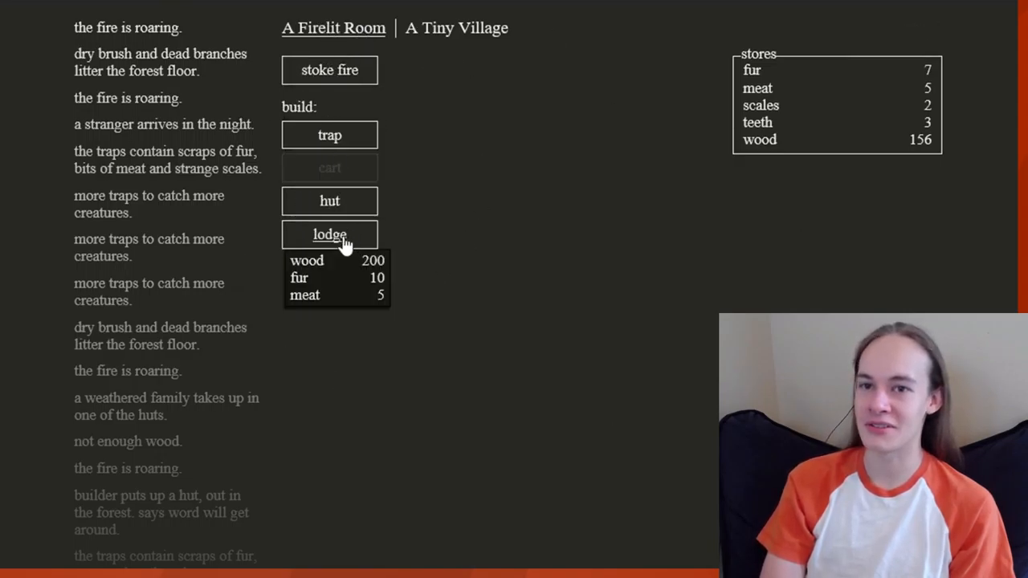
left_click(455, 27)
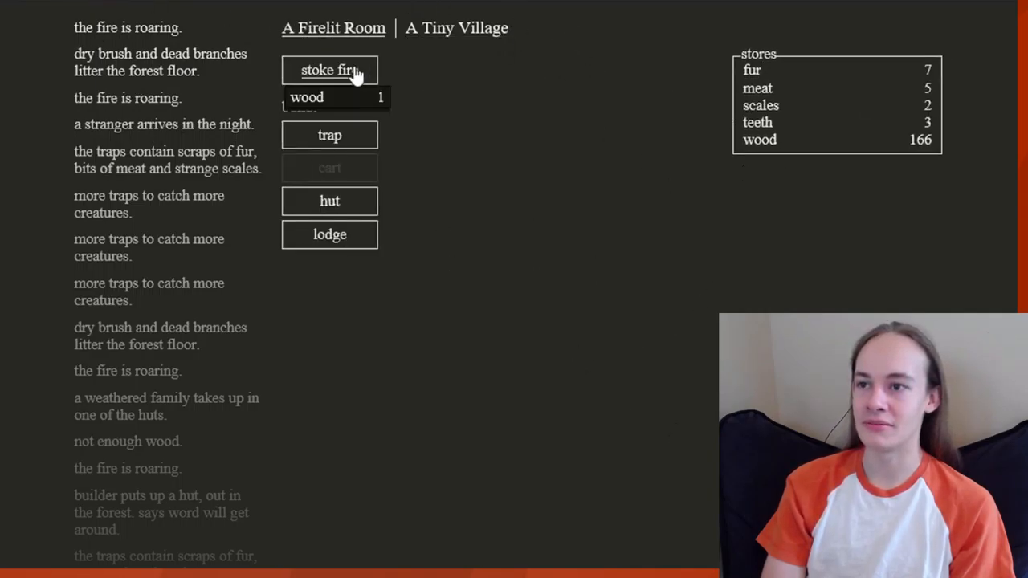
- Stoke the fire, collect the trap catch, and return with wood at 235
left_click(329, 70)
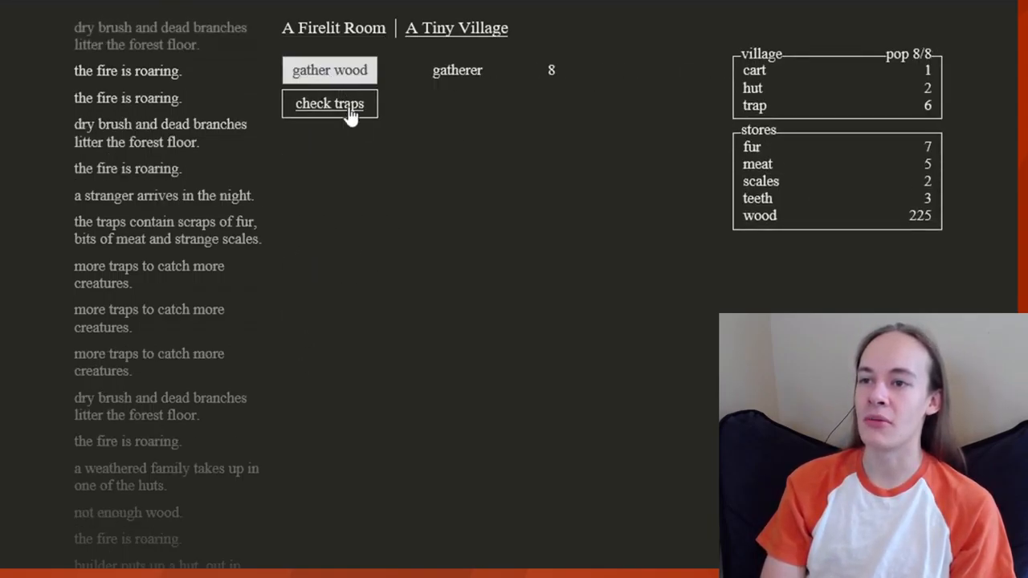
left_click(329, 103)
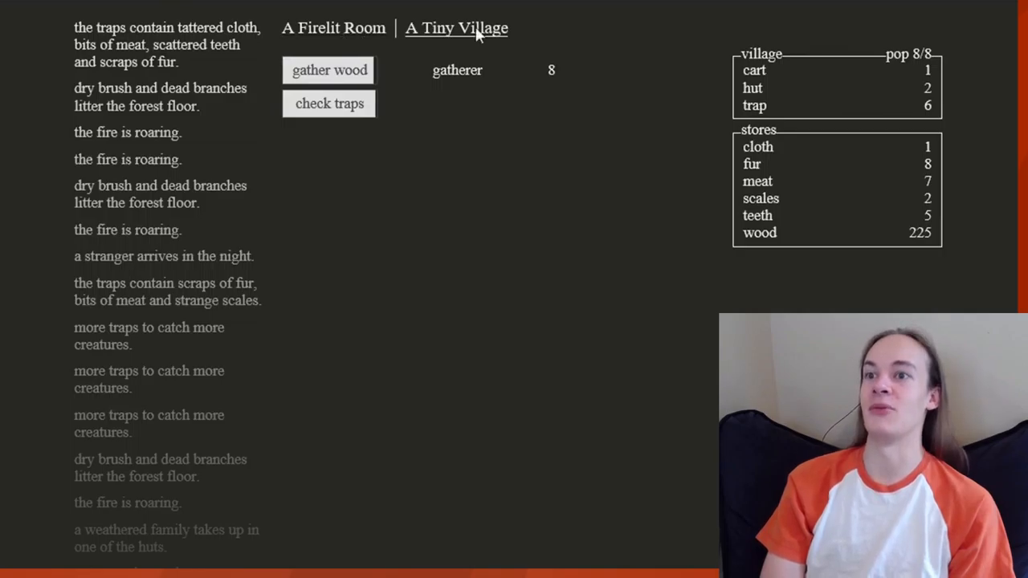
left_click(332, 27)
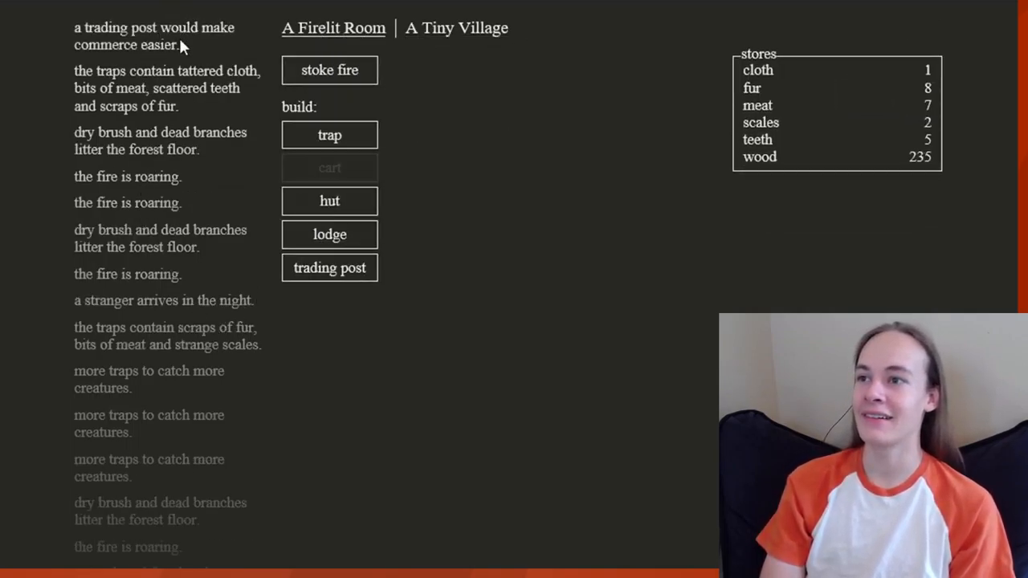
mouse_move(203, 51)
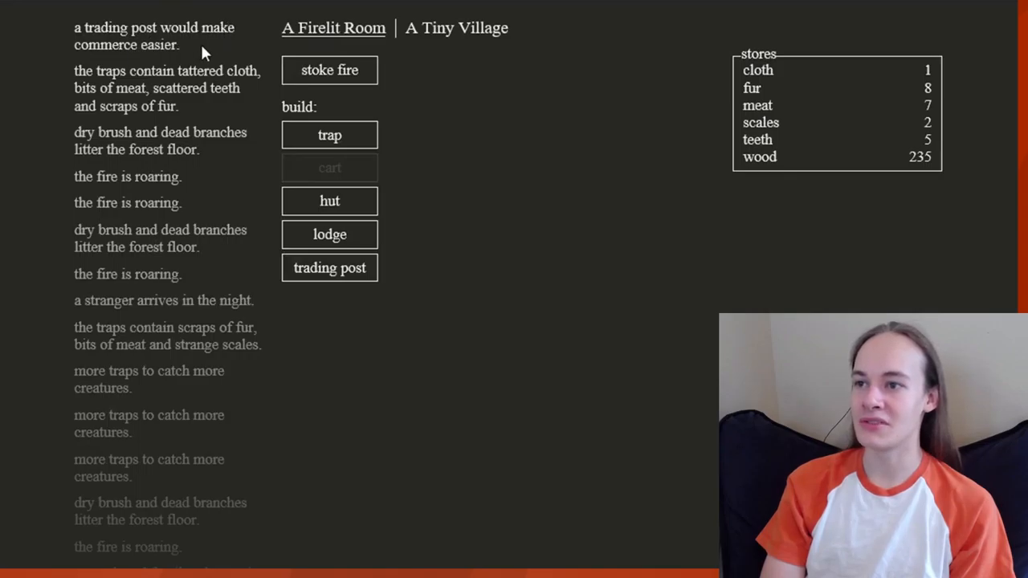
mouse_move(329, 268)
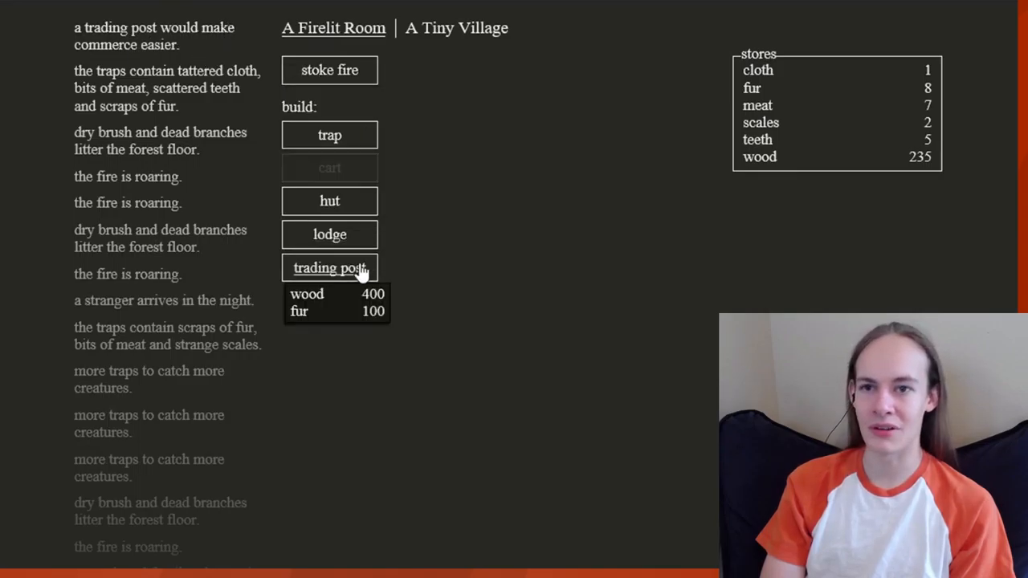
mouse_move(348, 259)
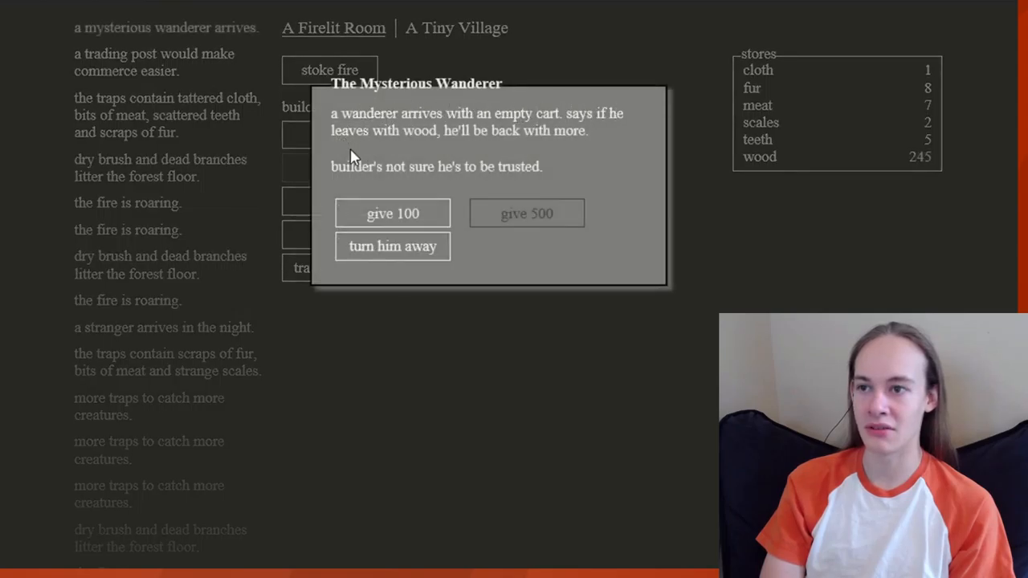
mouse_move(482, 137)
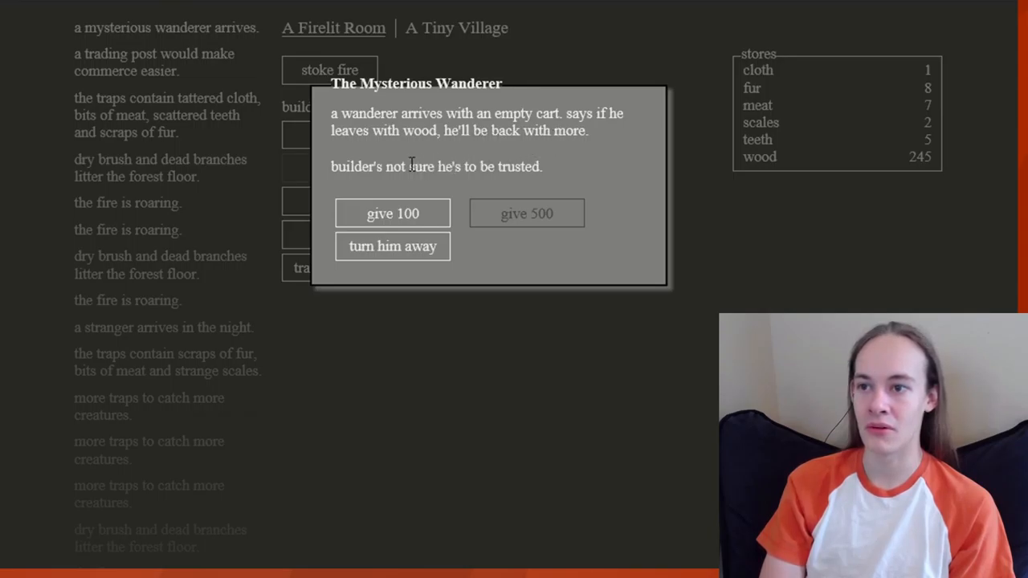
mouse_move(393, 214)
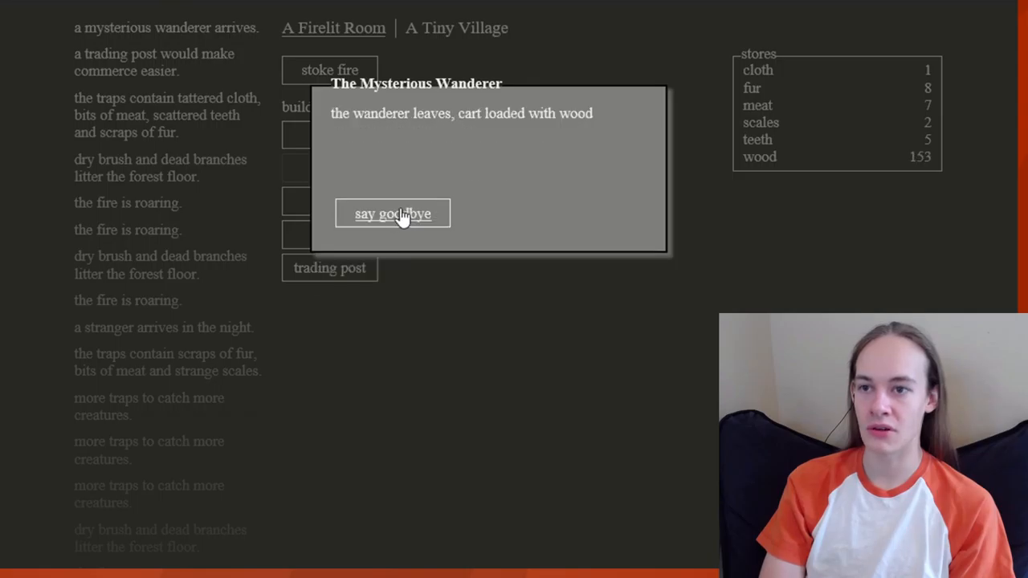
- Dismiss the wanderer's farewell message after giving 100 wood, leaving 155 wood
left_click(392, 214)
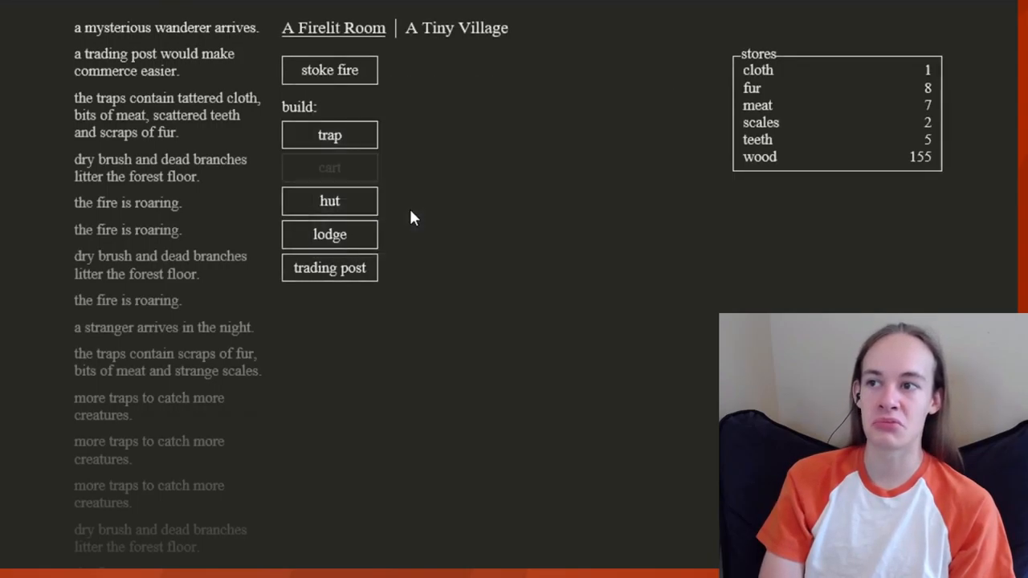
mouse_move(416, 85)
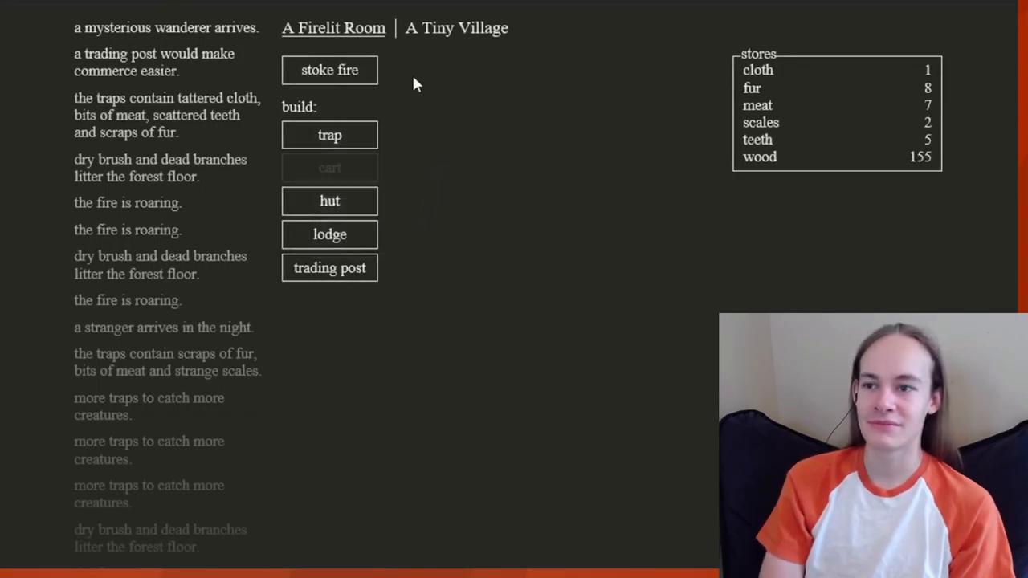
mouse_move(329, 234)
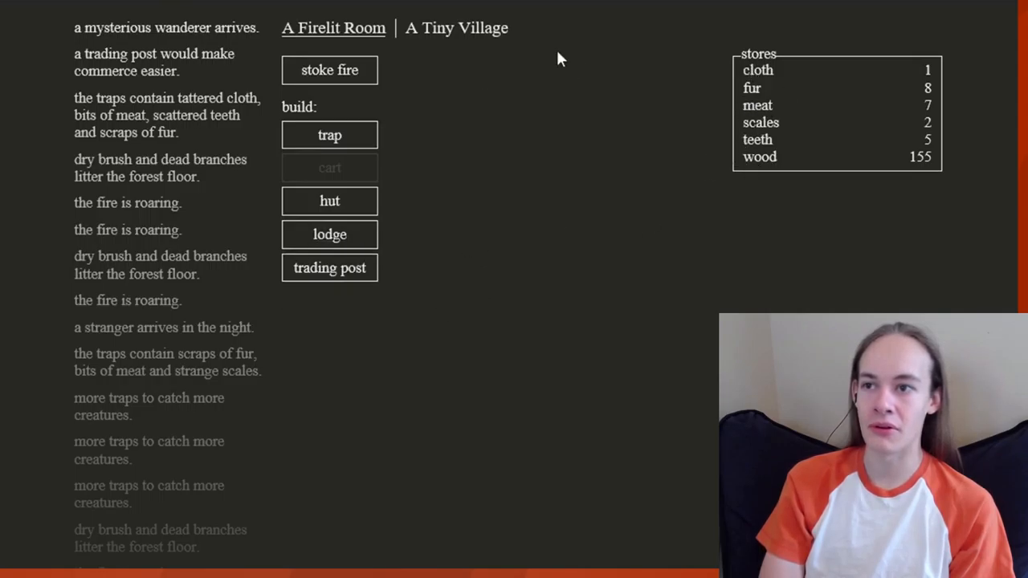
- Stoke the fire and check the village while wood recovers to 250
left_click(329, 69)
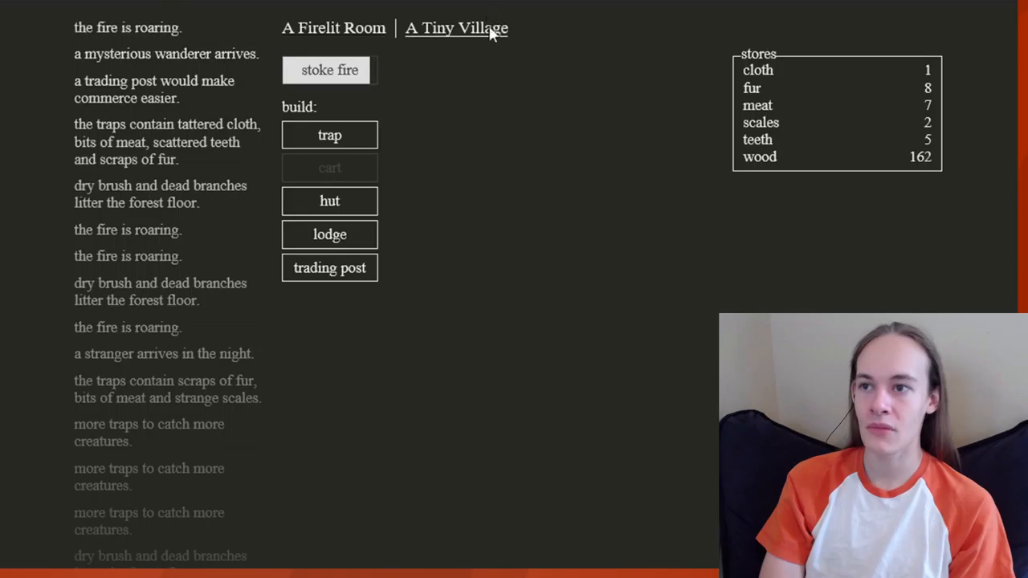
left_click(456, 27)
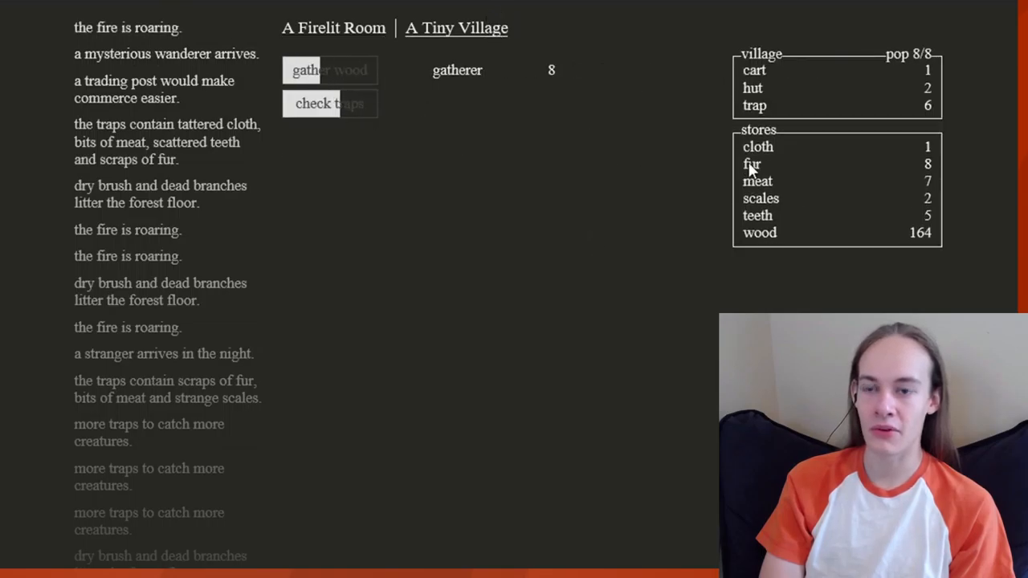
mouse_move(333, 27)
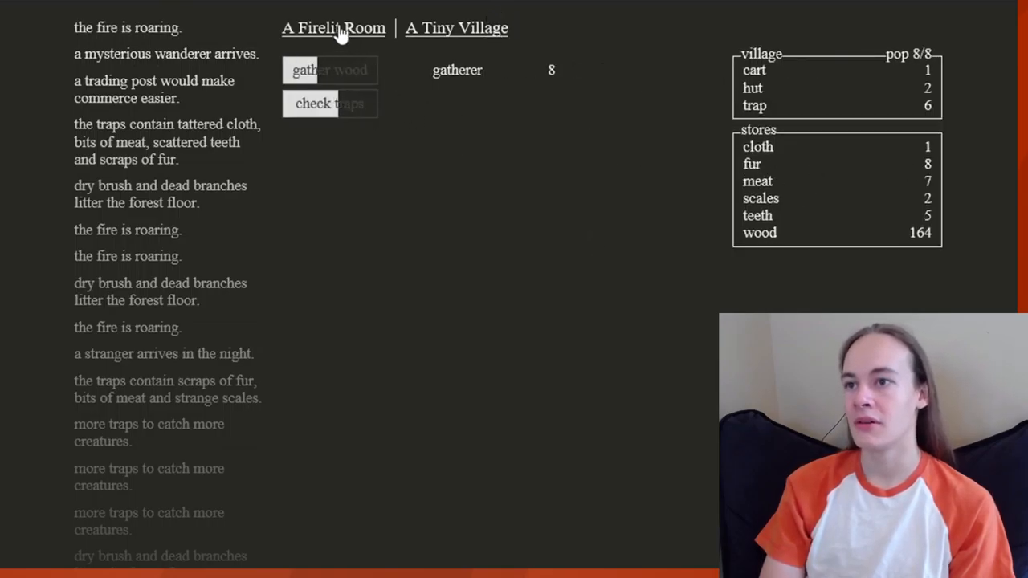
left_click(334, 27)
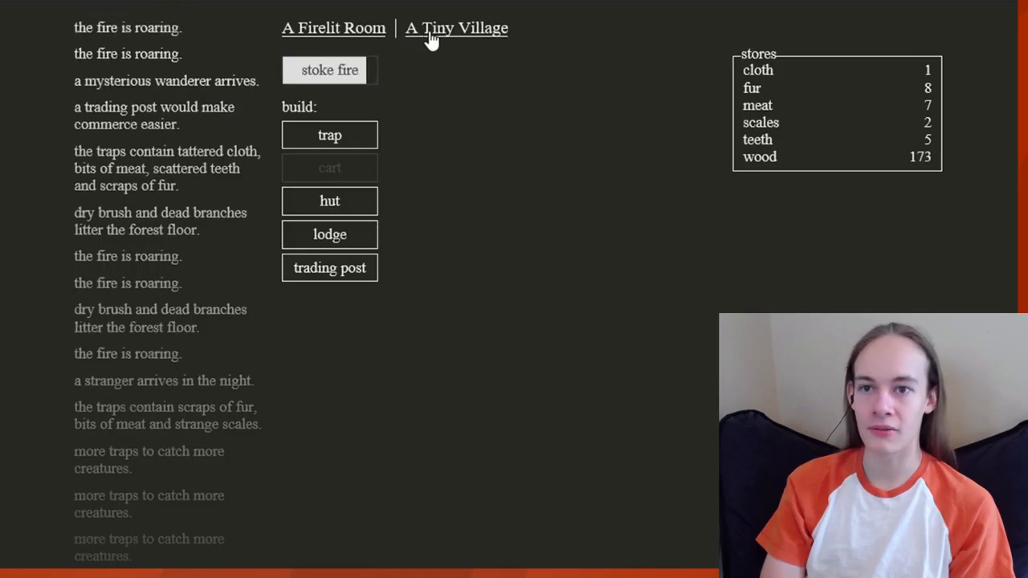
left_click(456, 27)
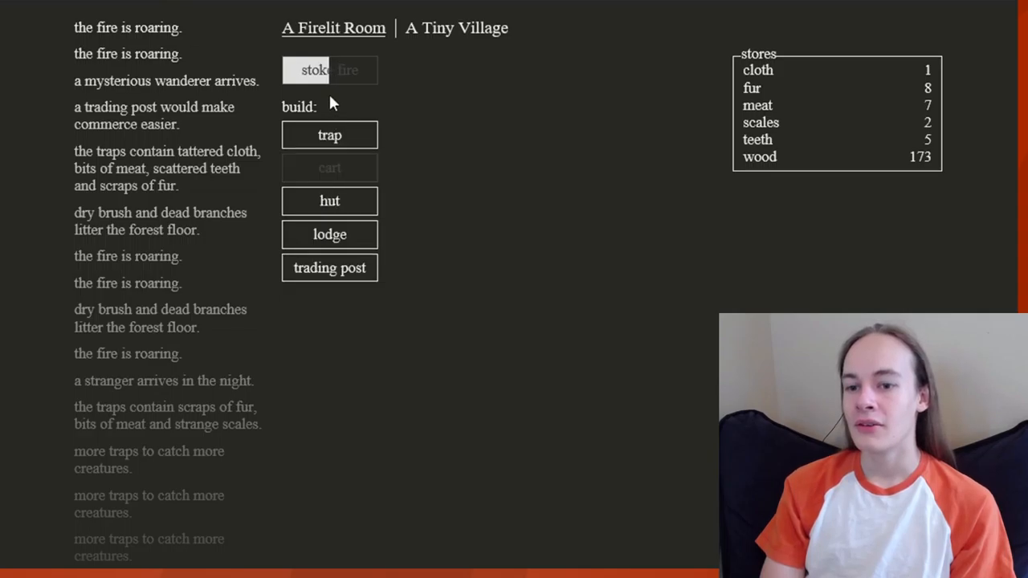
mouse_move(513, 247)
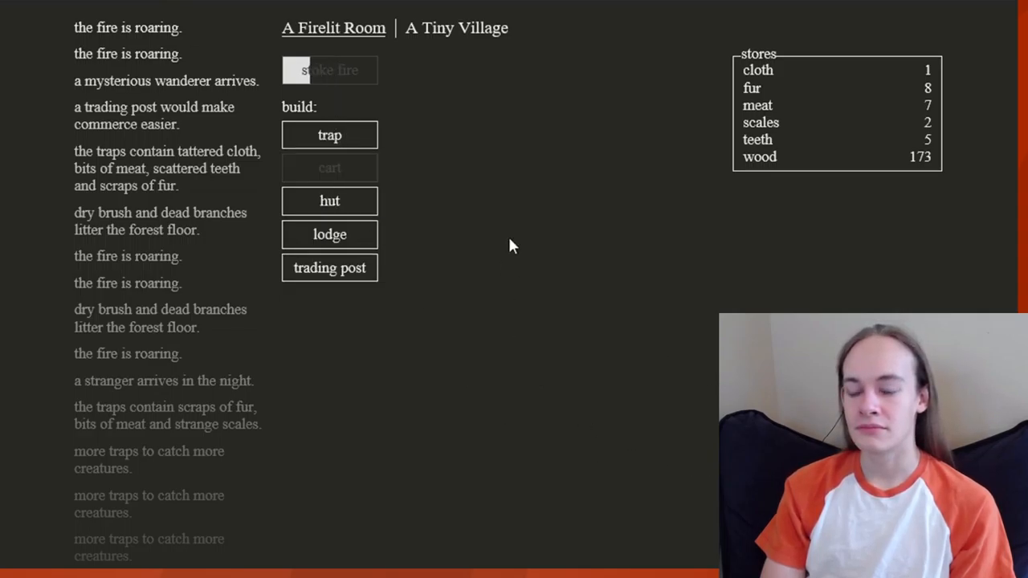
left_click(330, 70)
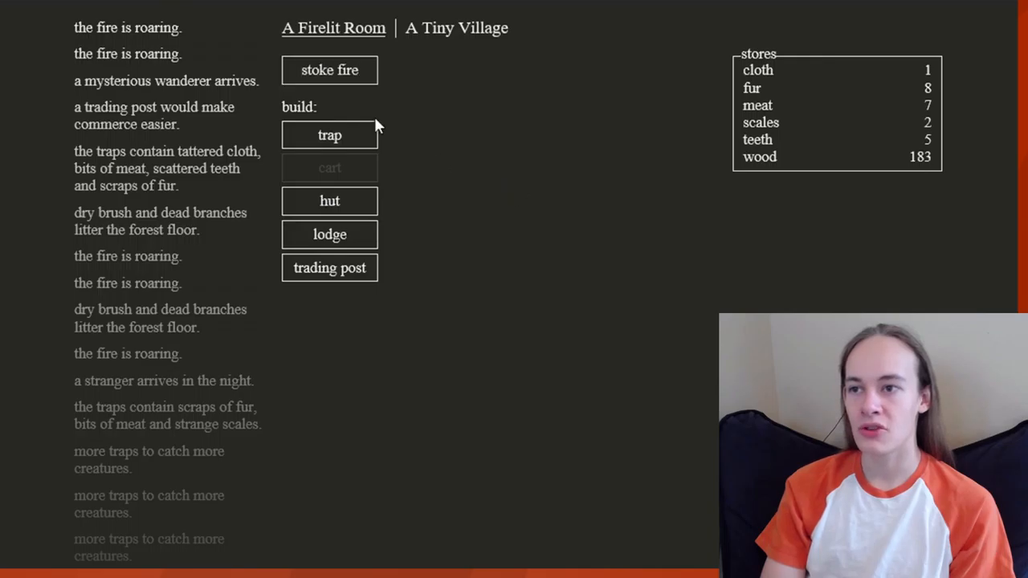
left_click(456, 27)
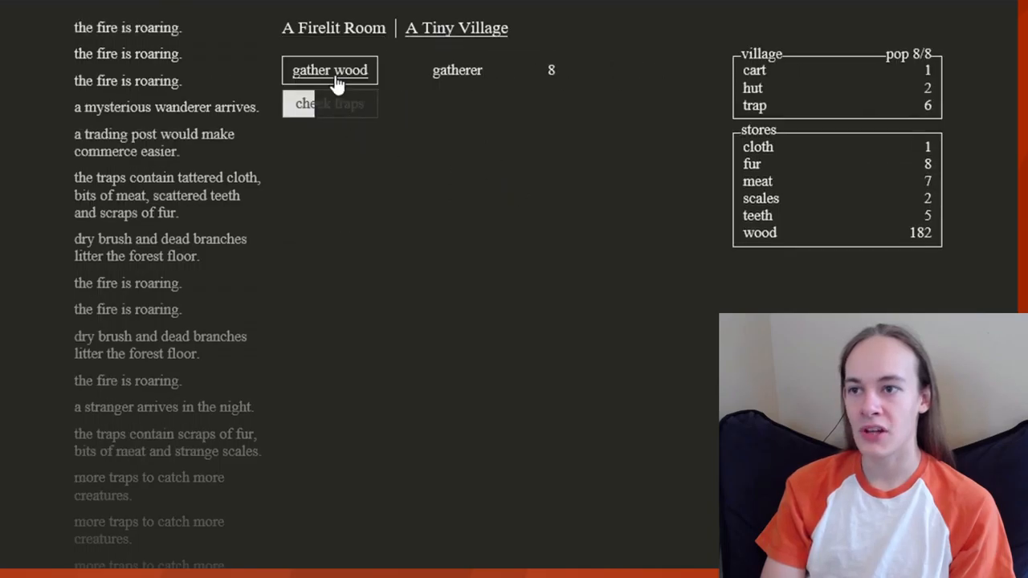
left_click(329, 70)
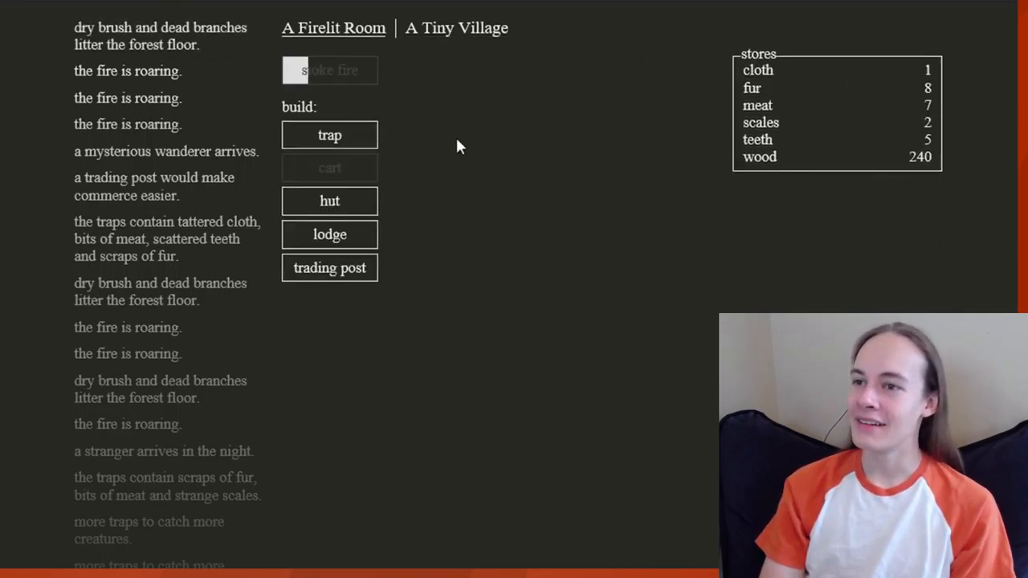
mouse_move(329, 268)
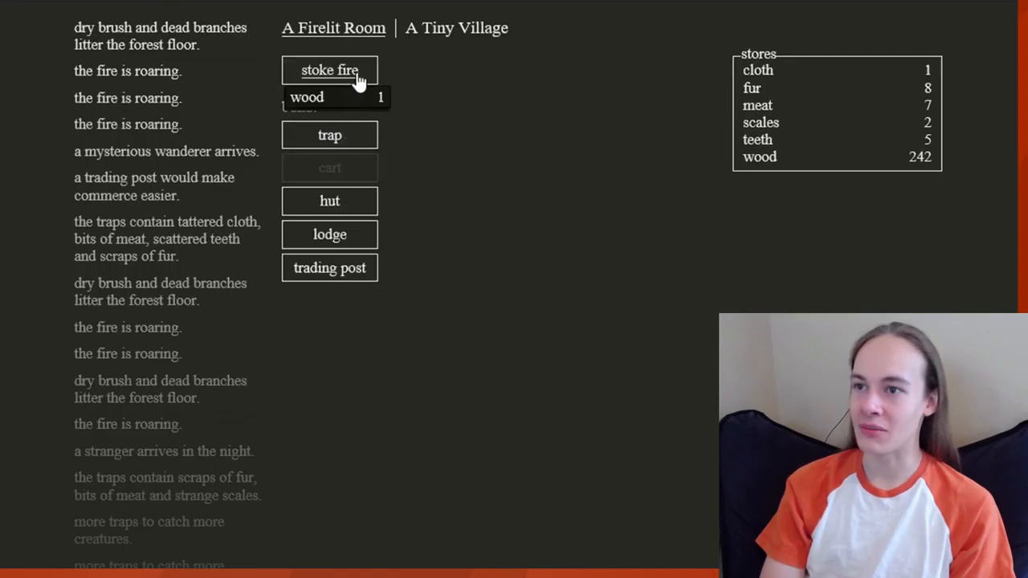
left_click(456, 27)
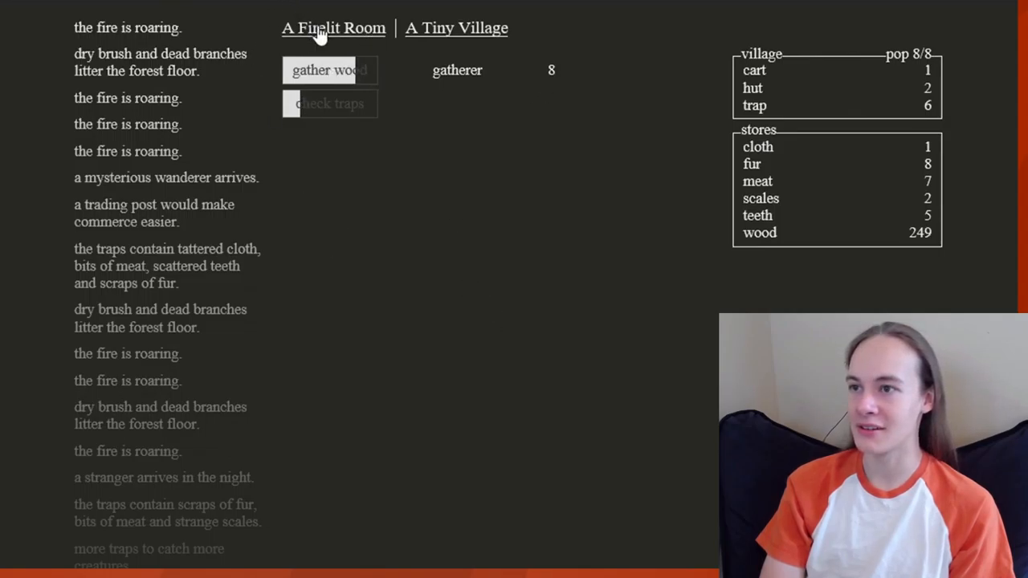
left_click(333, 27)
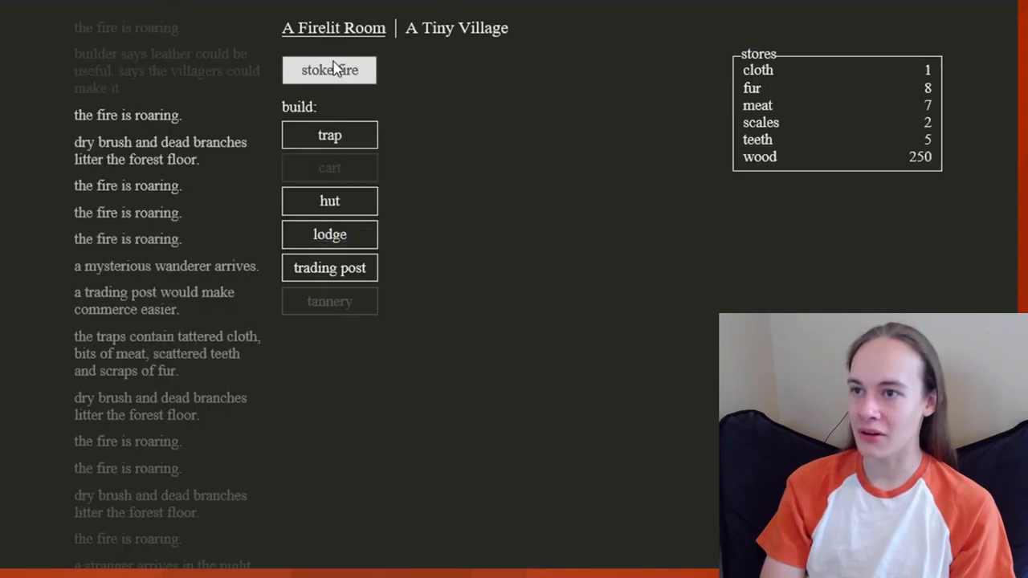
mouse_move(329, 301)
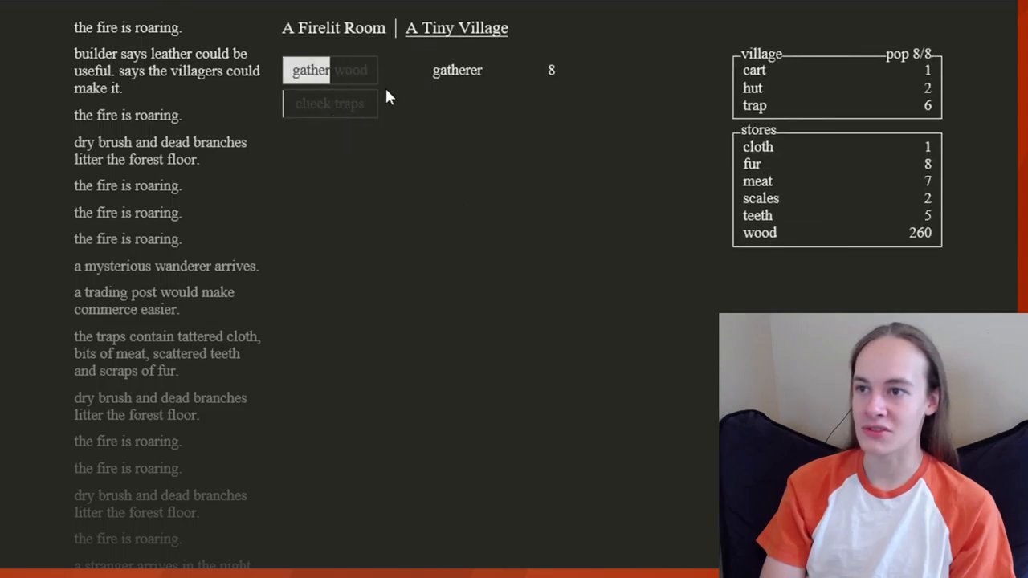
- Collect the trap catch, then build a hunting lodge, leaving 80 wood
left_click(329, 103)
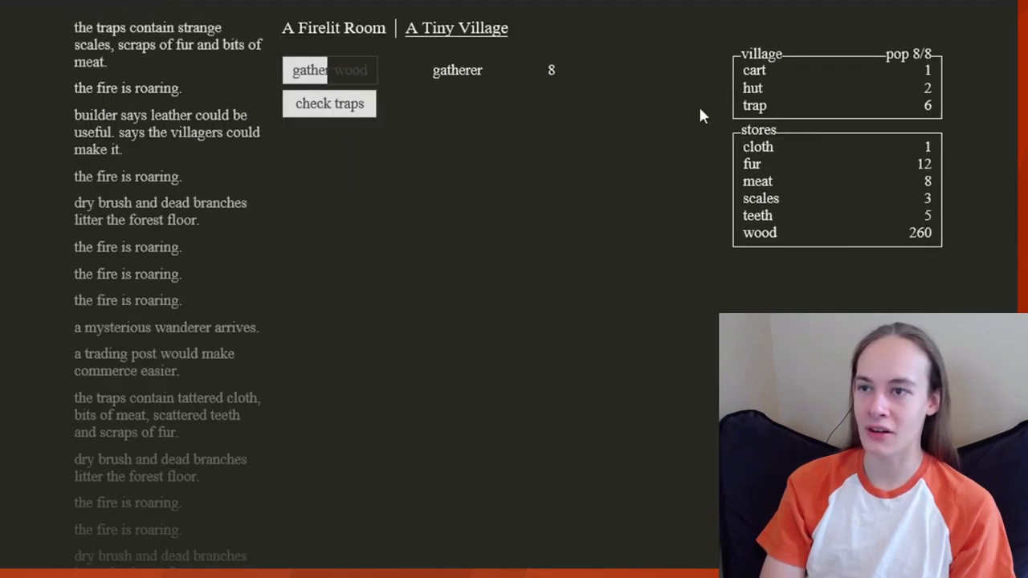
left_click(333, 27)
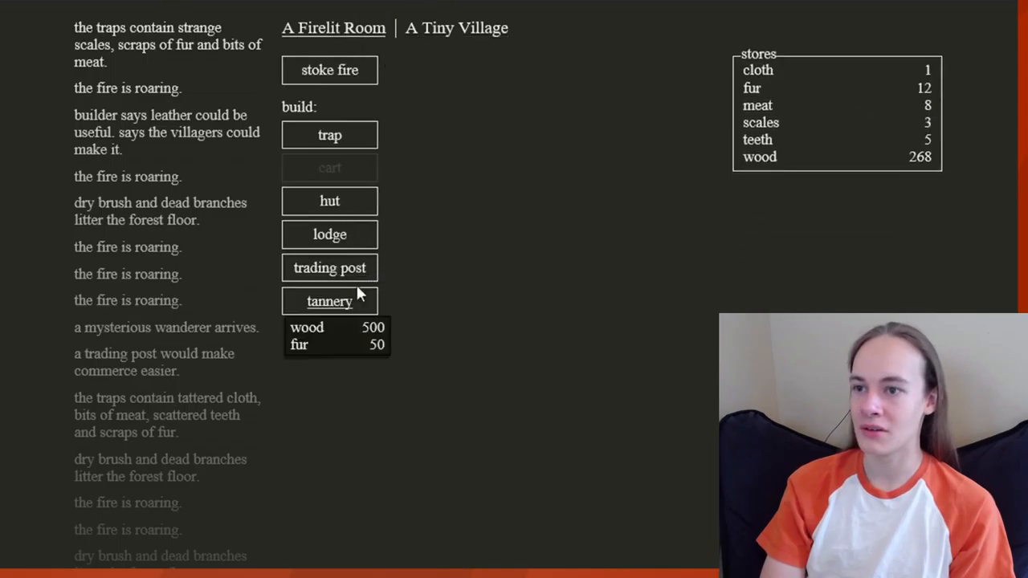
left_click(330, 233)
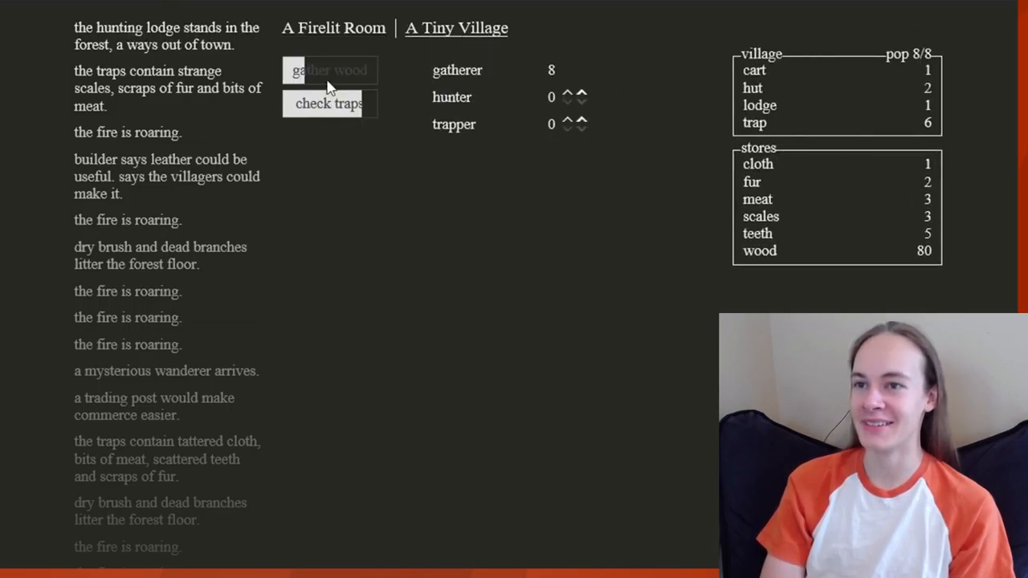
mouse_move(452, 97)
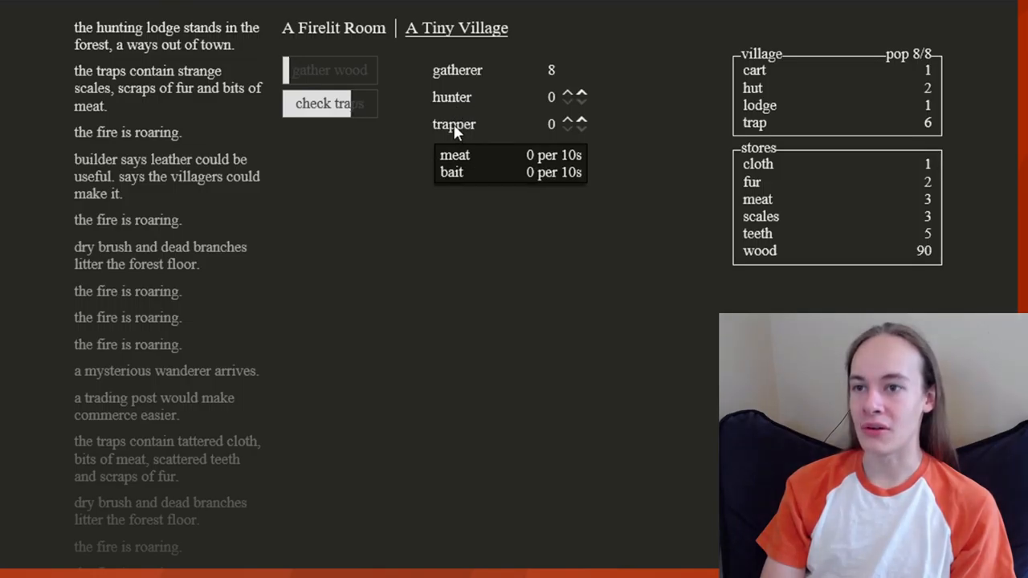
mouse_move(452, 96)
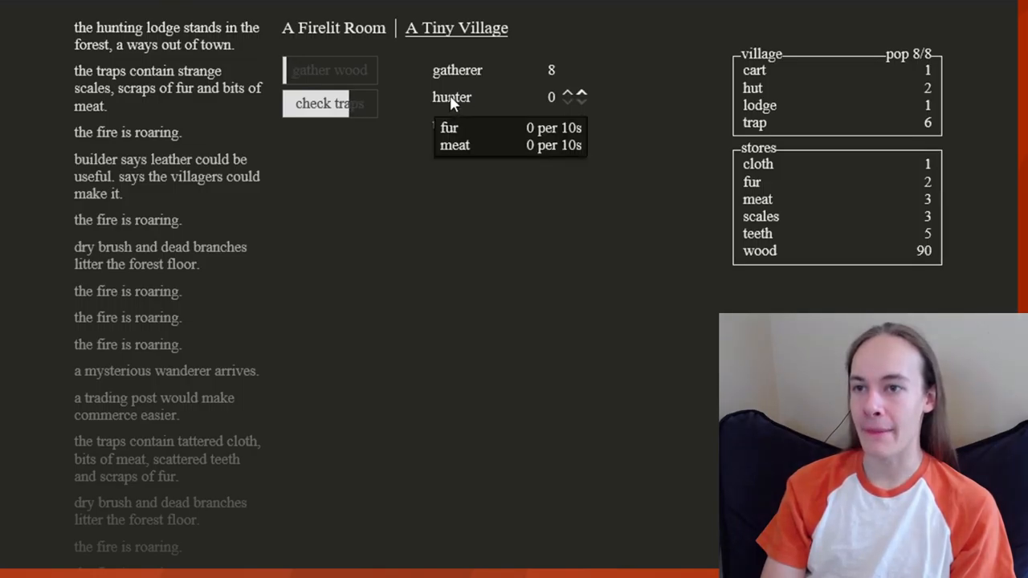
- Assign villagers to the hunter job with the up arrow
left_click(567, 96)
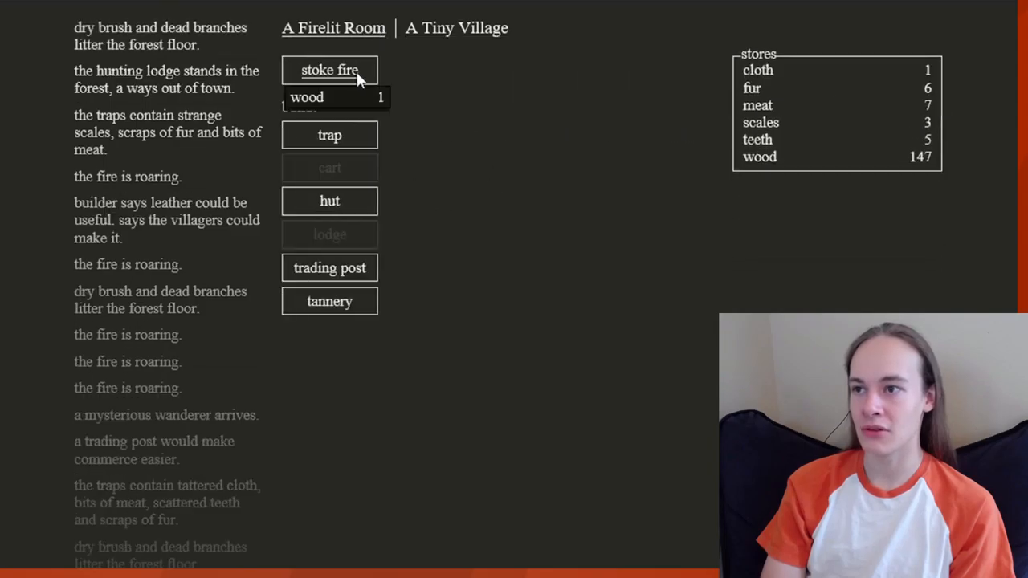
- Stoke the fire repeatedly while fur reaches 12, bait 4 and wood 150
left_click(329, 70)
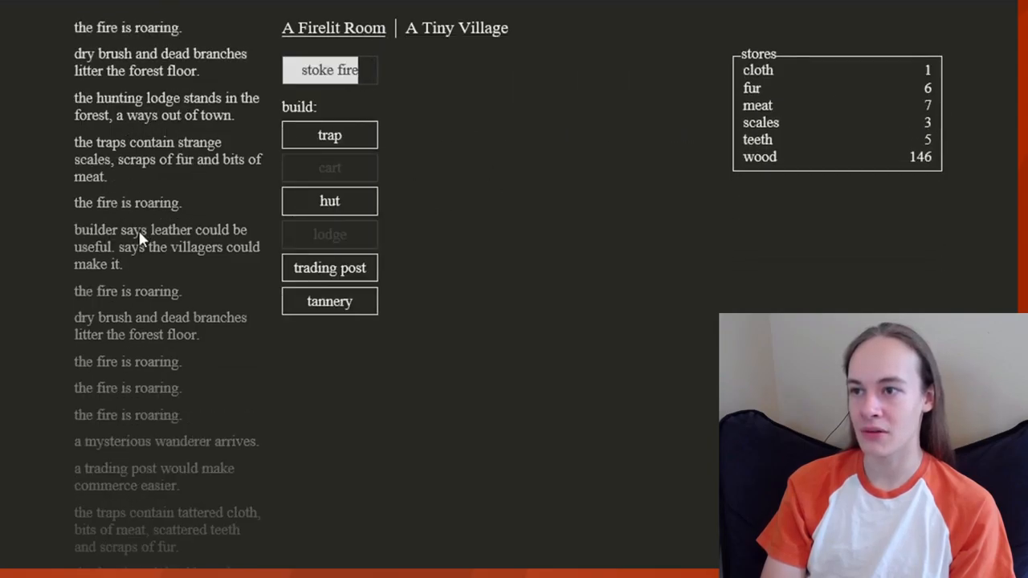
left_click(329, 70)
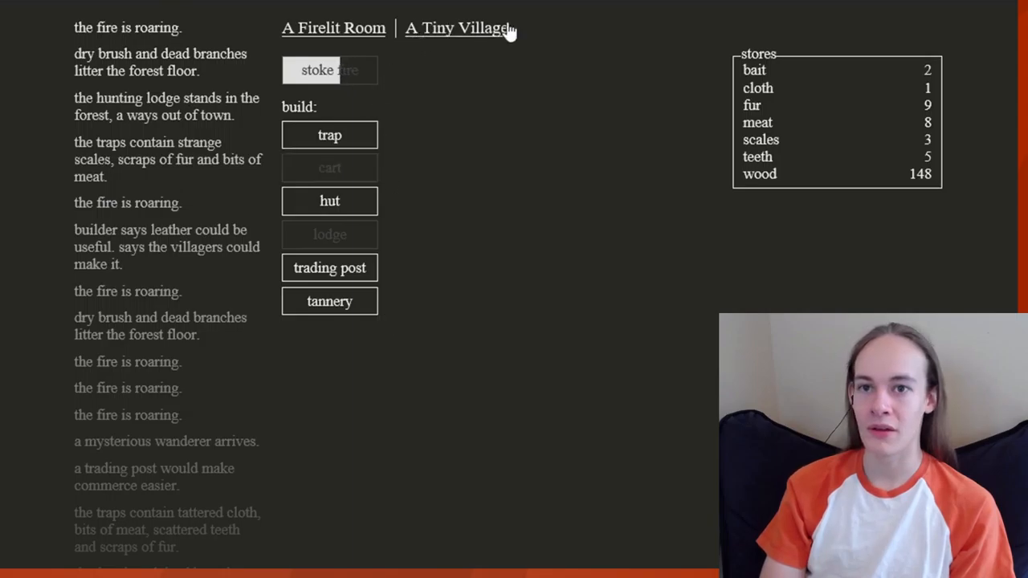
mouse_move(755, 108)
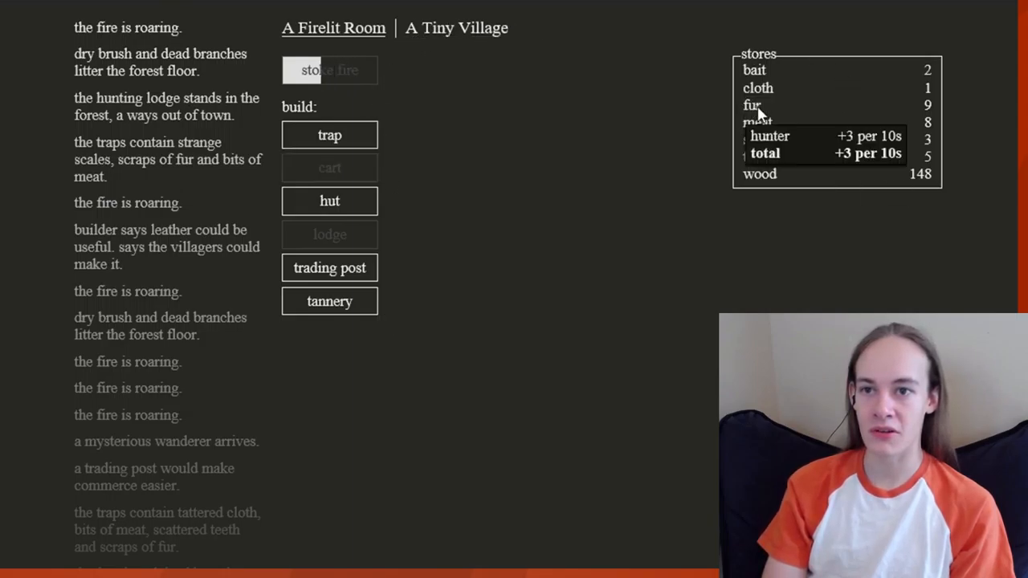
left_click(329, 70)
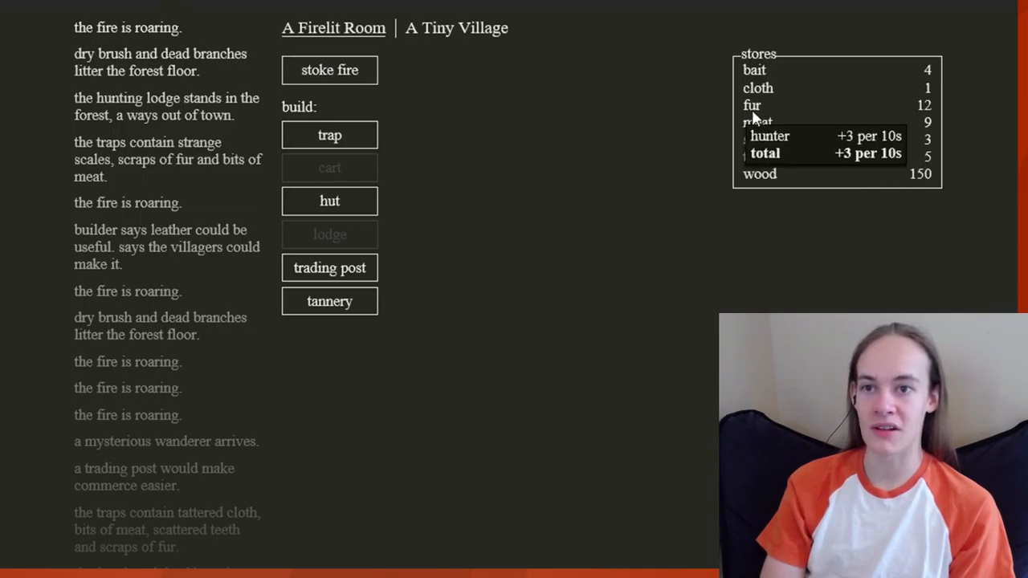
mouse_move(329, 267)
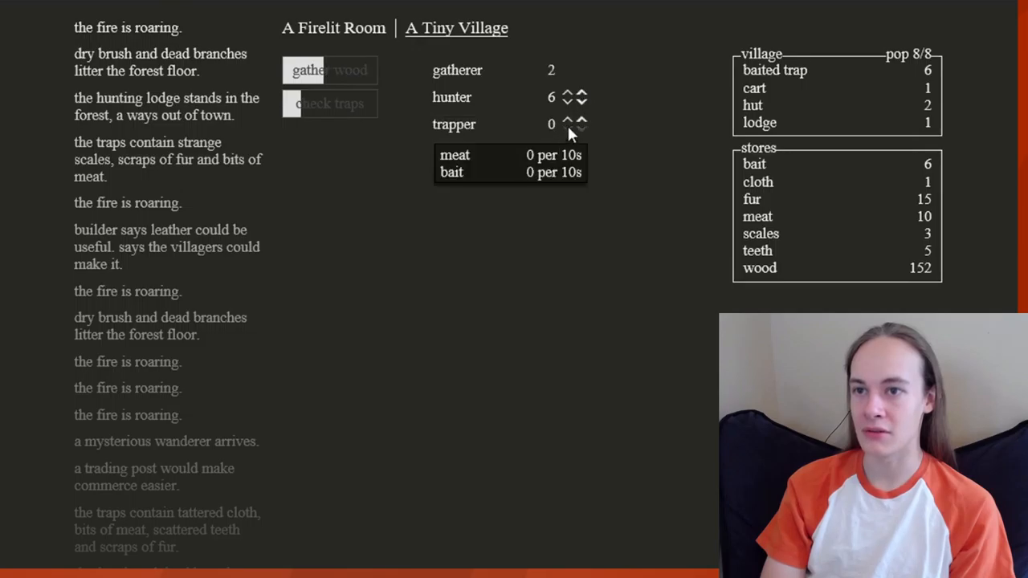
- Build more traps and assign two trappers, leaving six hunters and eight traps
left_click(566, 94)
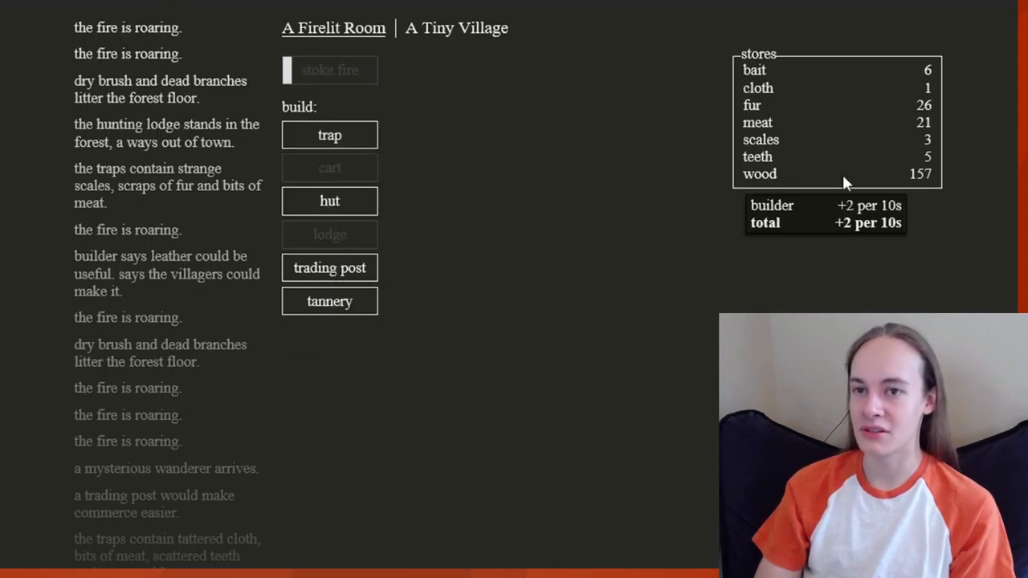
mouse_move(329, 70)
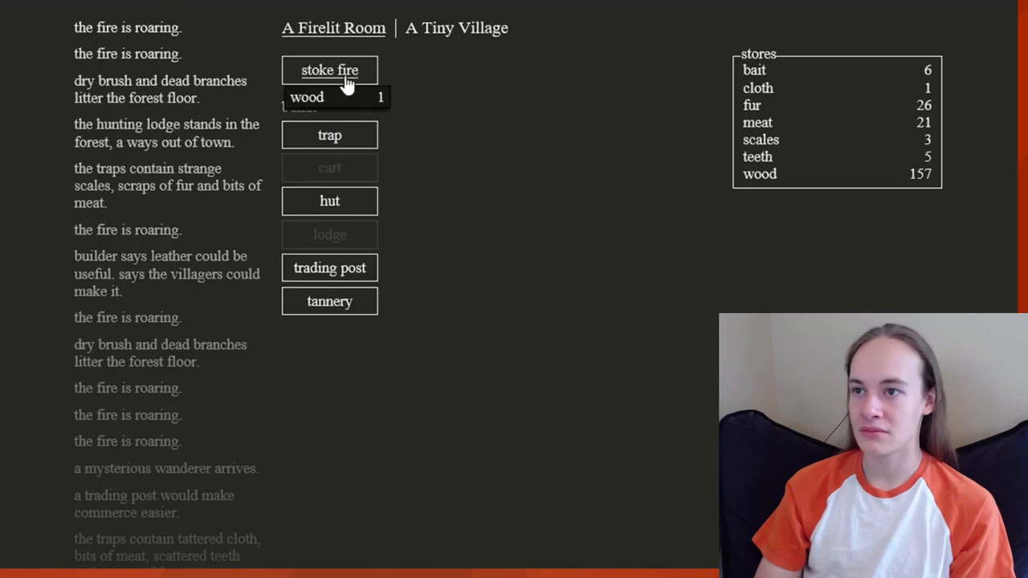
left_click(329, 70)
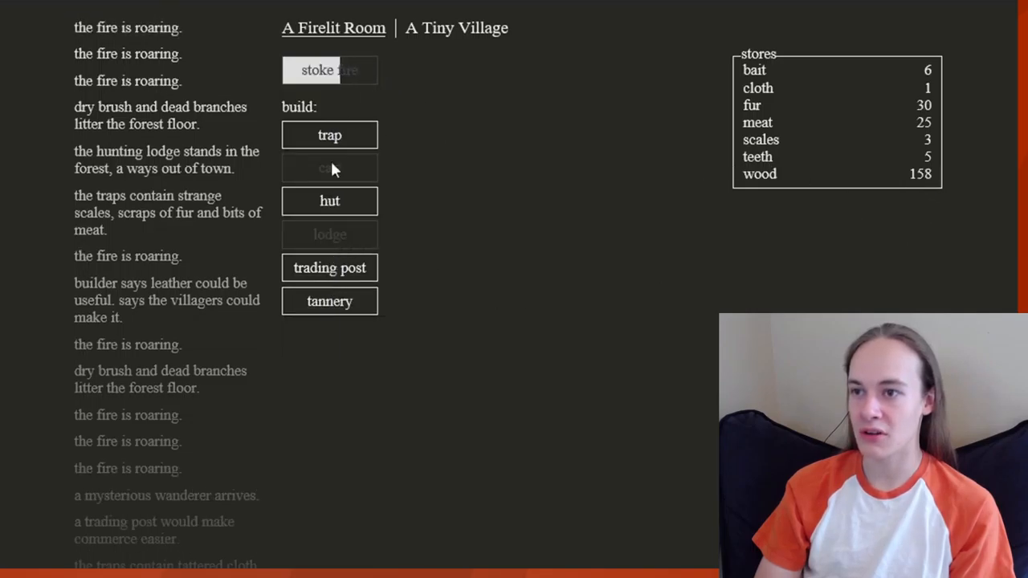
left_click(329, 135)
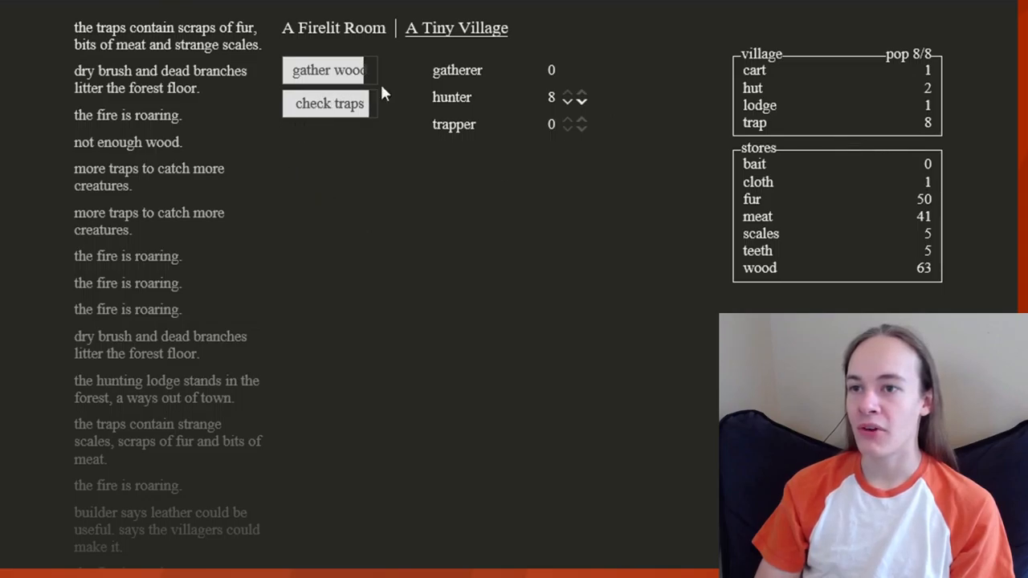
mouse_move(759, 157)
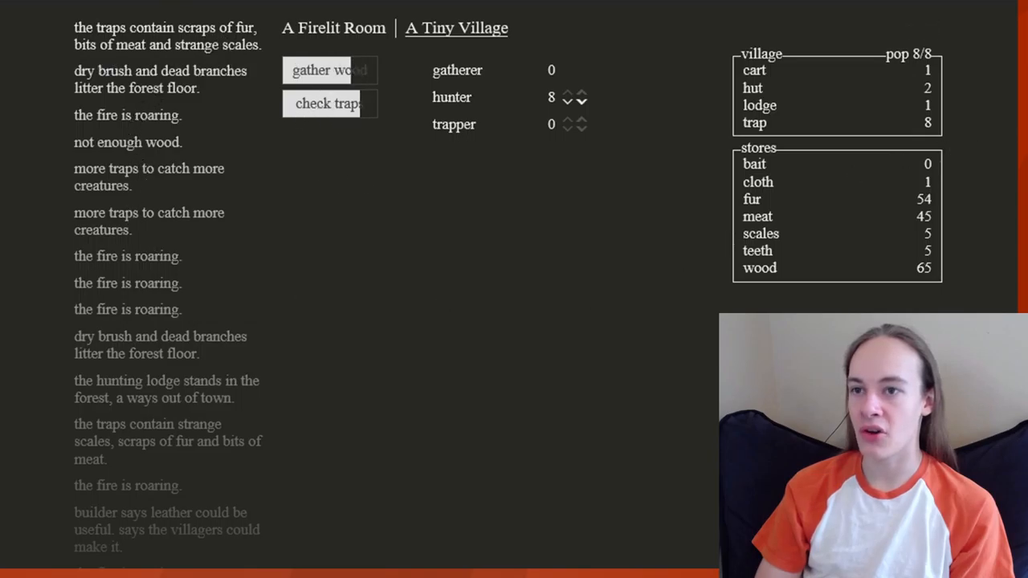
left_click(567, 98)
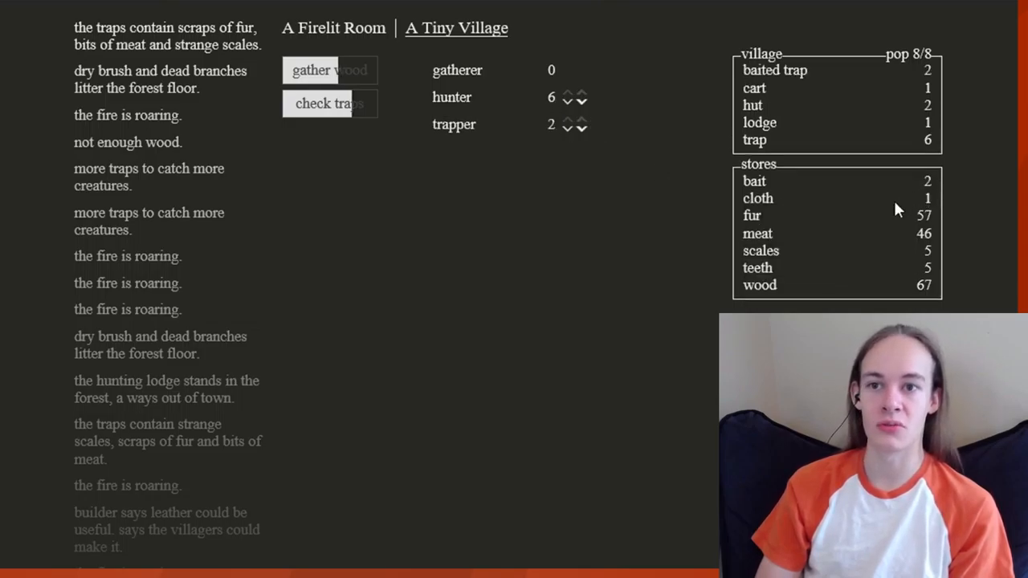
mouse_move(271, 61)
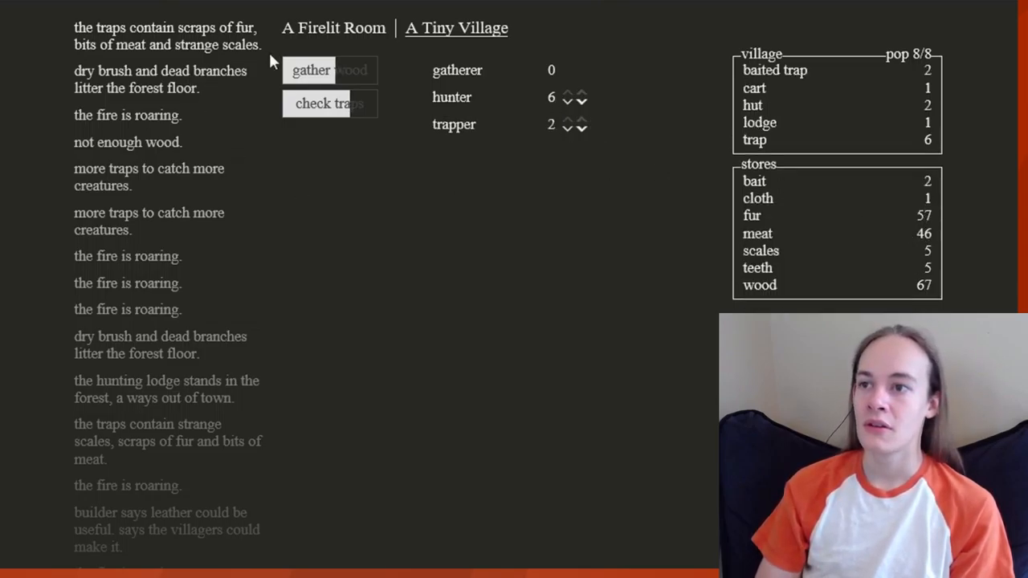
- Keep stoking the fire and try the trading post, with 78 fur and 127 wood
left_click(332, 27)
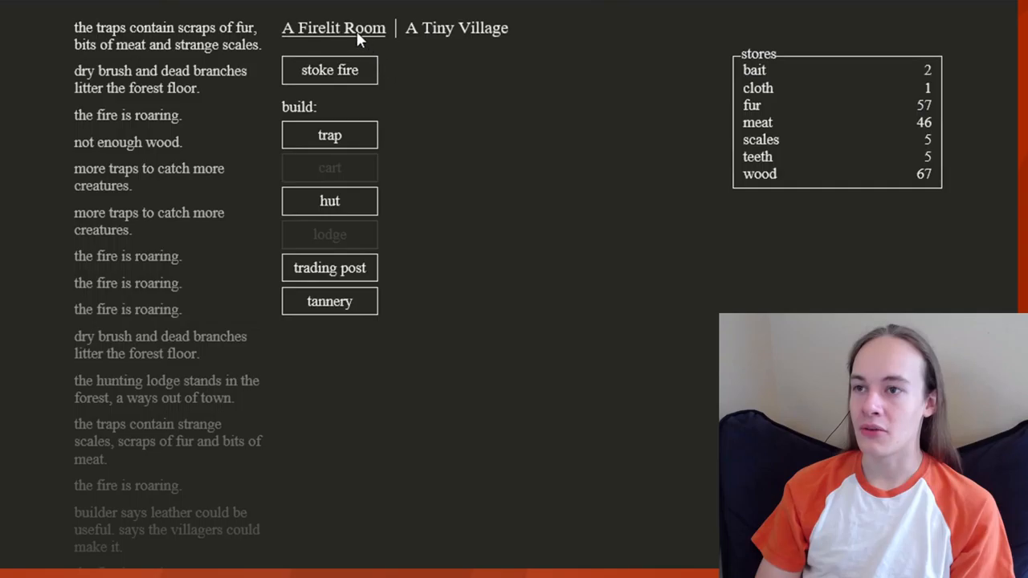
mouse_move(287, 44)
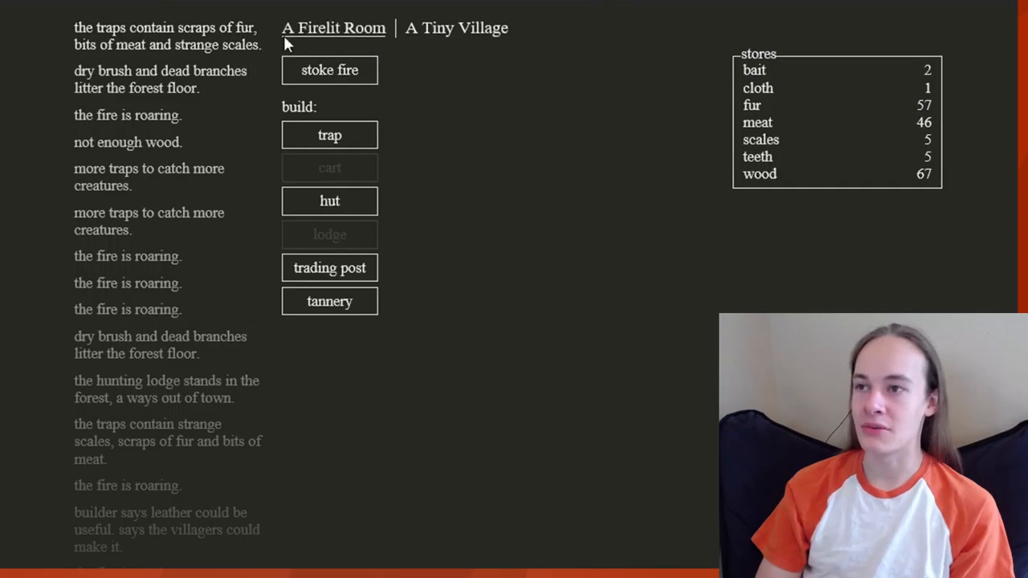
mouse_move(382, 167)
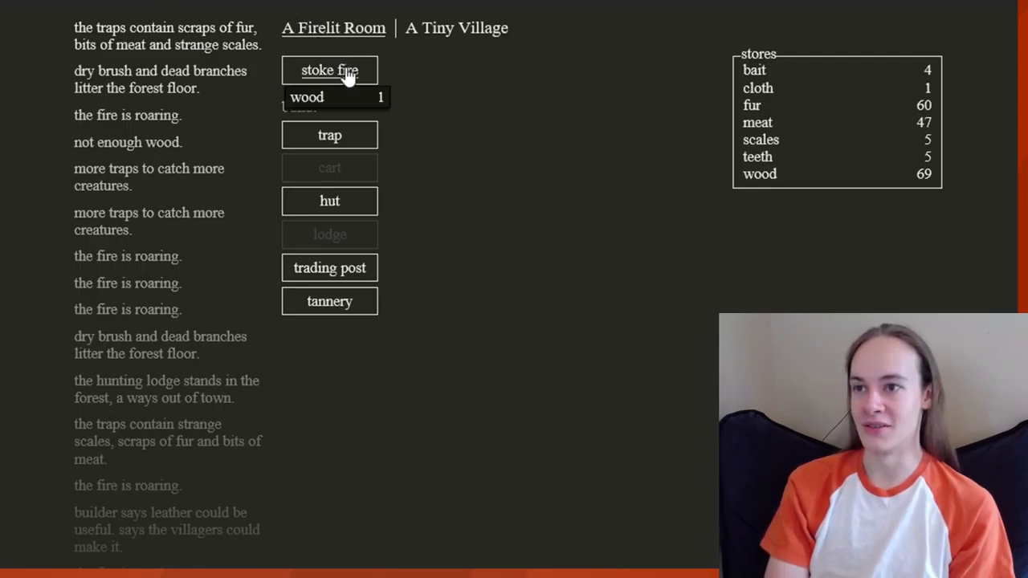
left_click(330, 70)
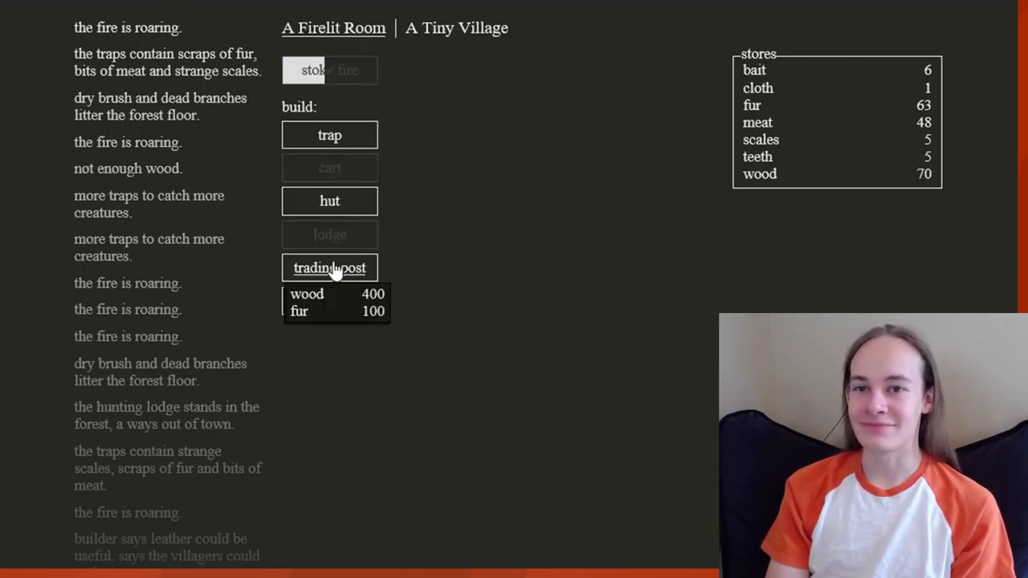
left_click(329, 268)
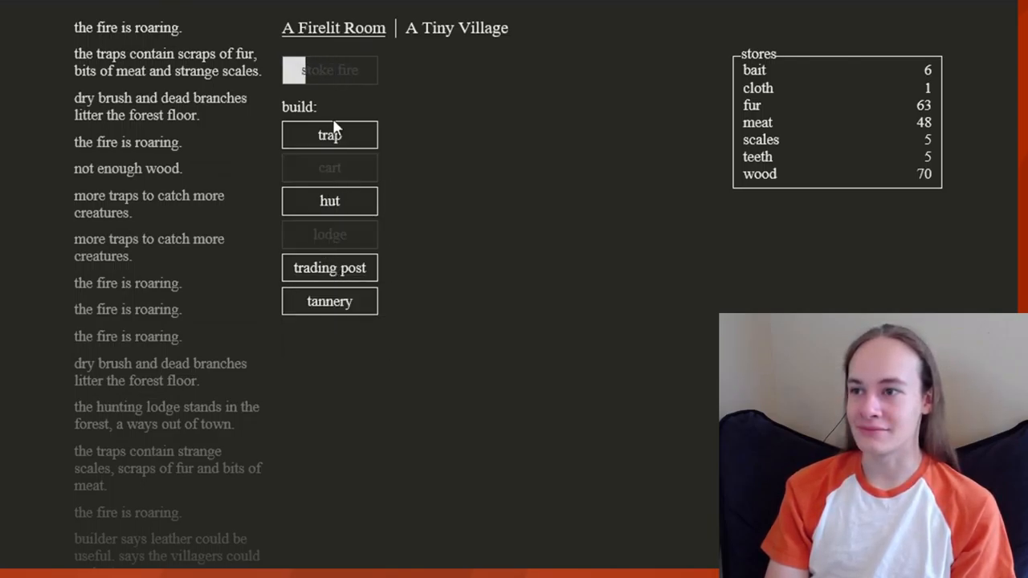
left_click(329, 70)
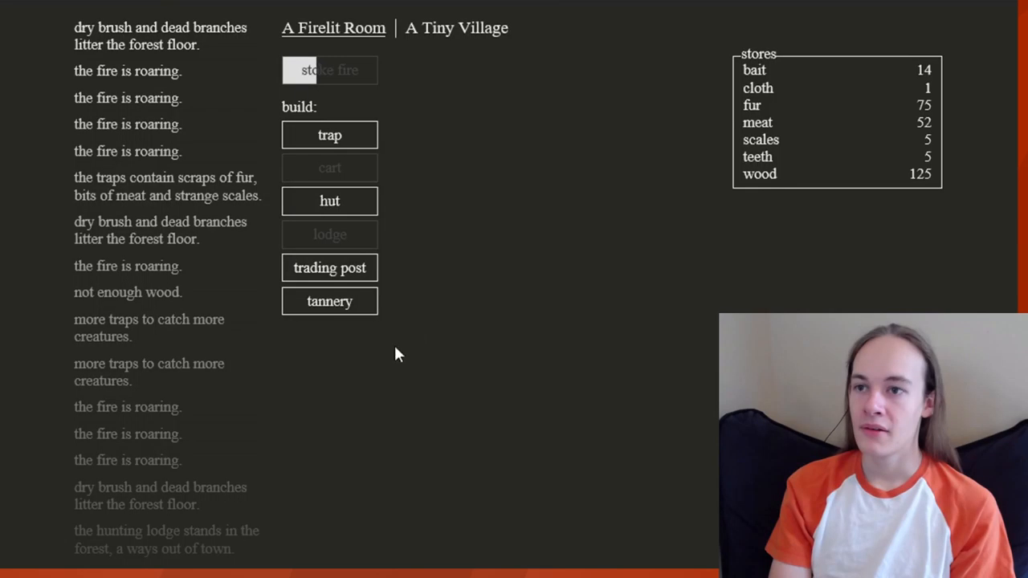
left_click(329, 69)
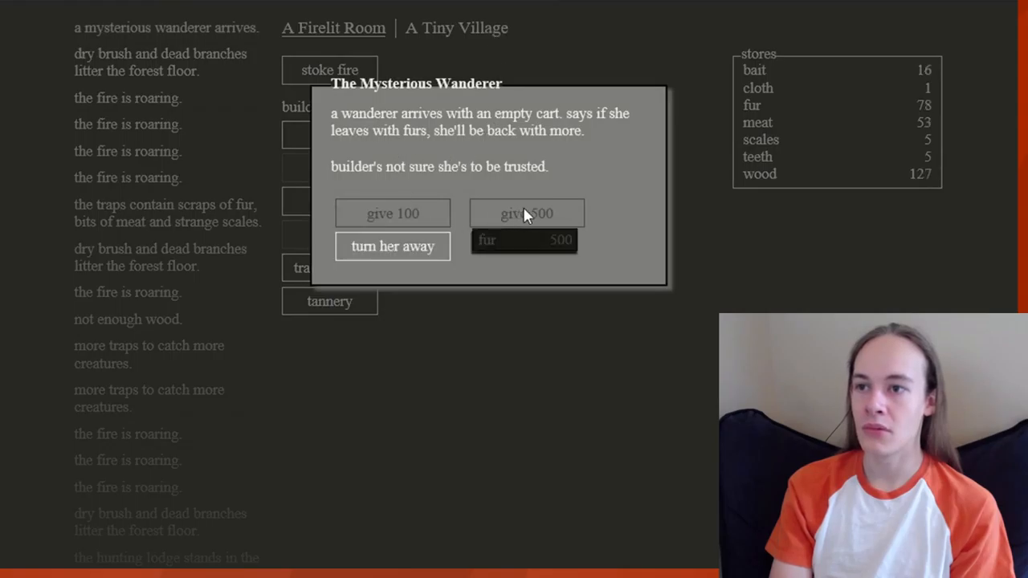
mouse_move(410, 136)
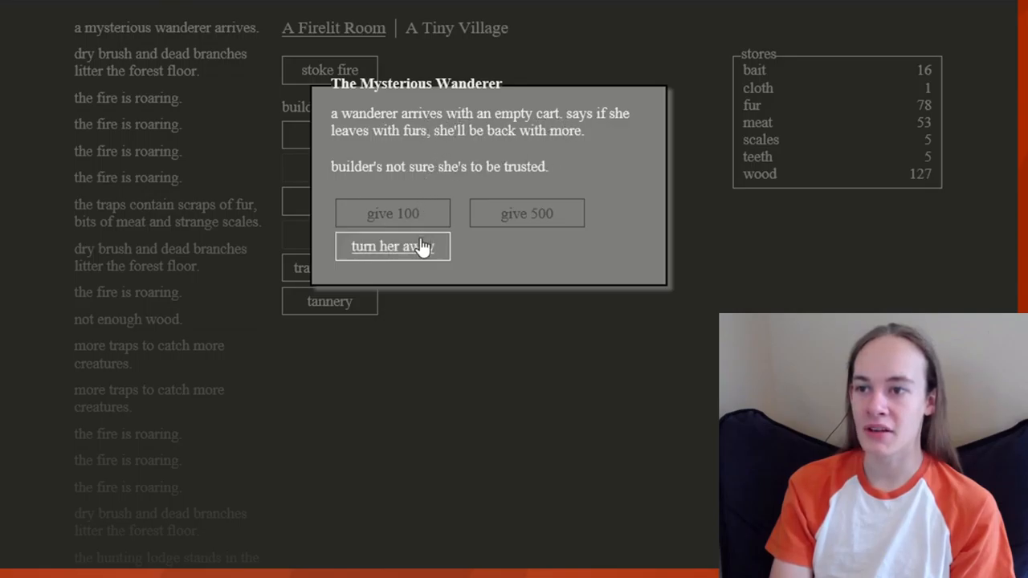
- Turn the fur-seeking wanderer away, keeping 81 fur and 129 wood
left_click(393, 246)
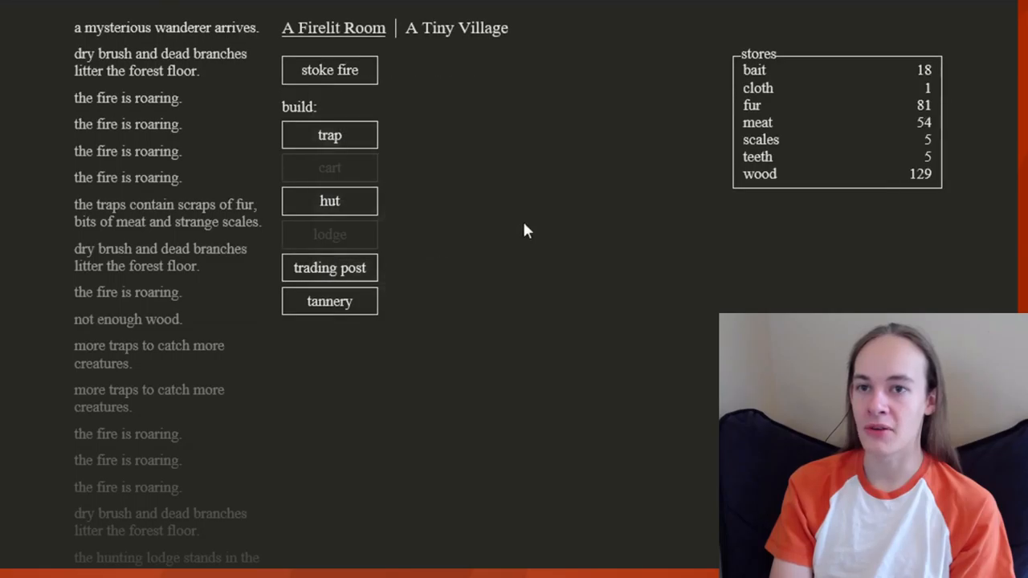
mouse_move(506, 61)
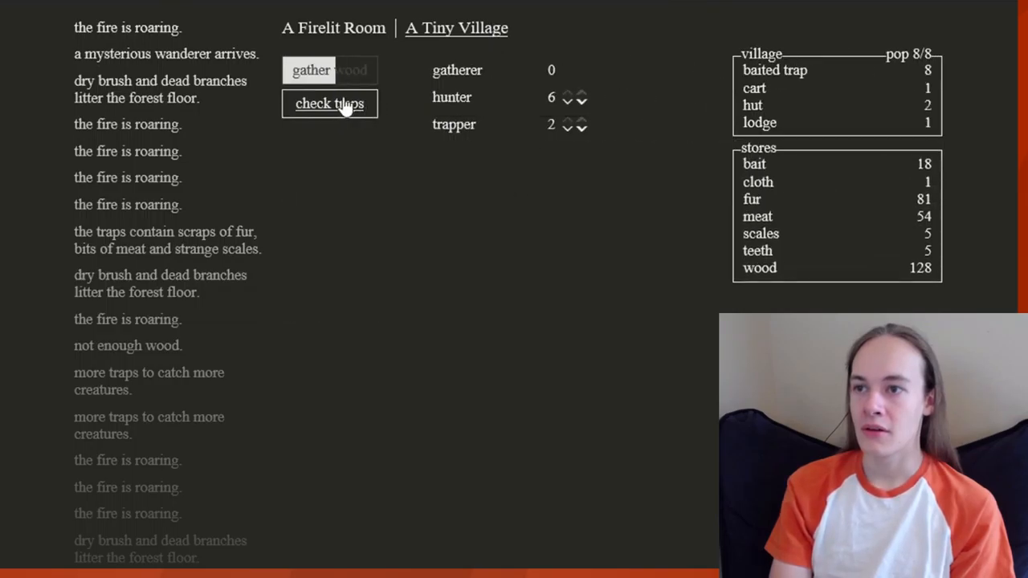
- Check the traps and assign four gatherers, two hunters and two trappers
left_click(329, 104)
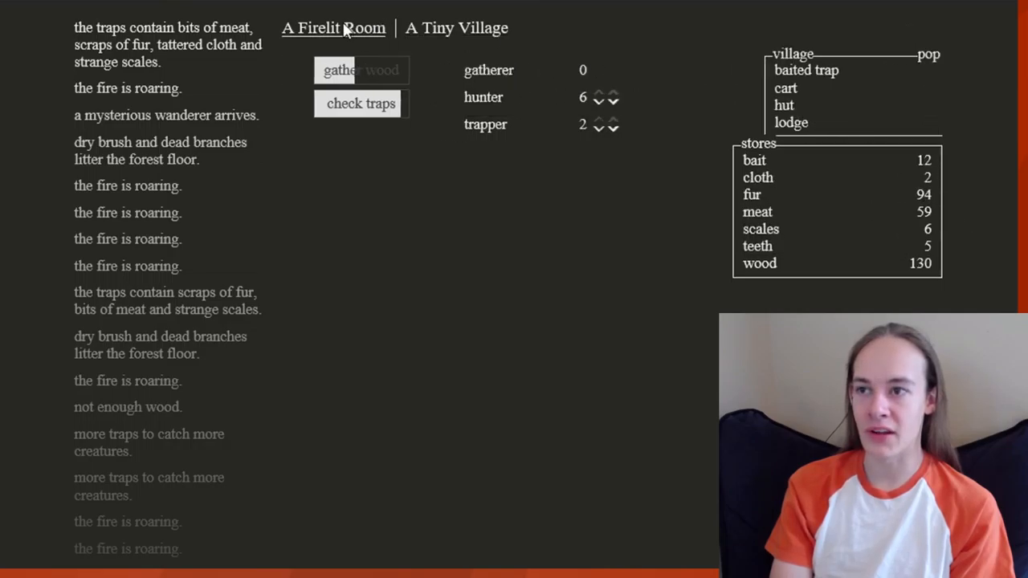
left_click(332, 27)
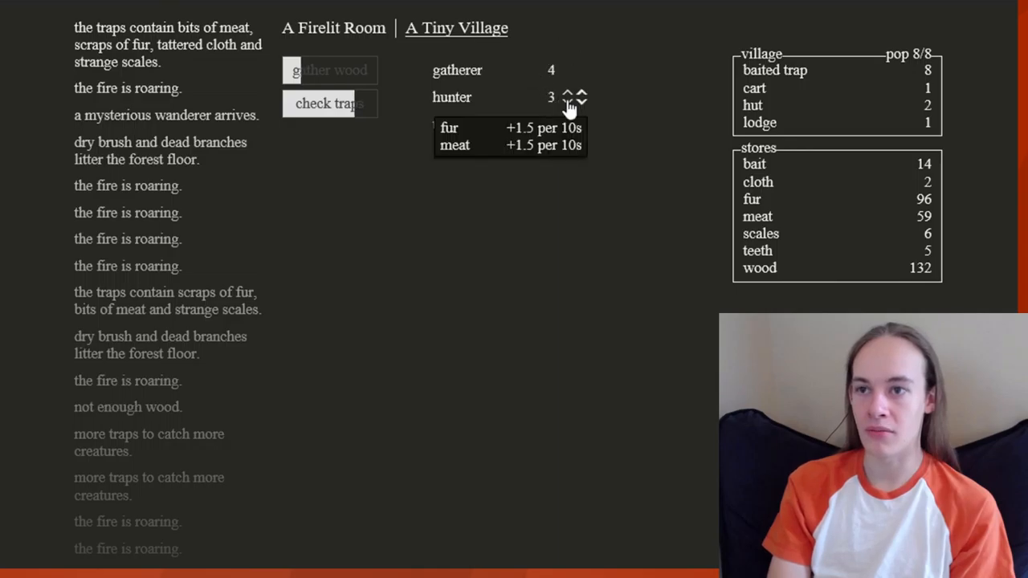
left_click(566, 97)
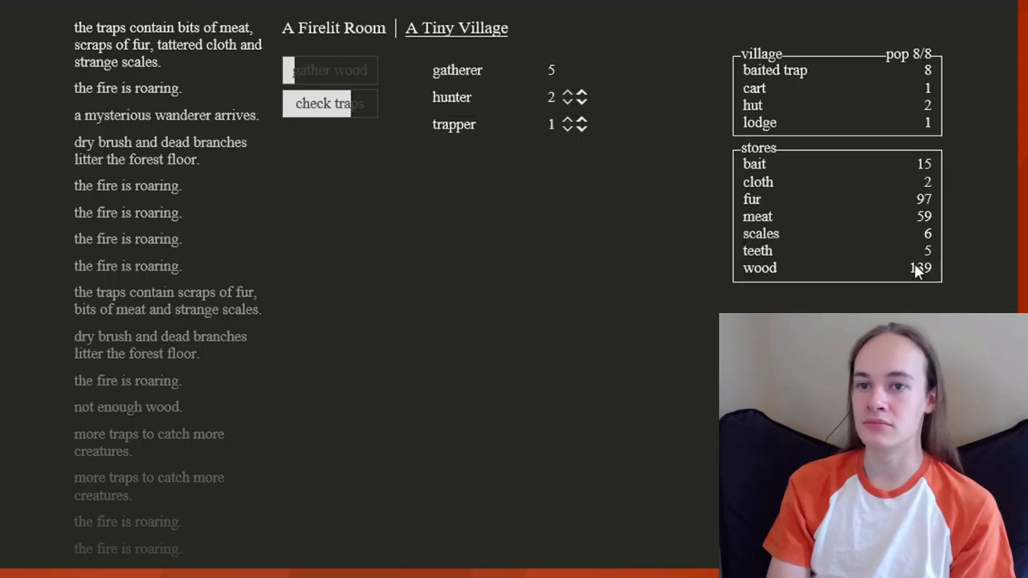
mouse_move(760, 267)
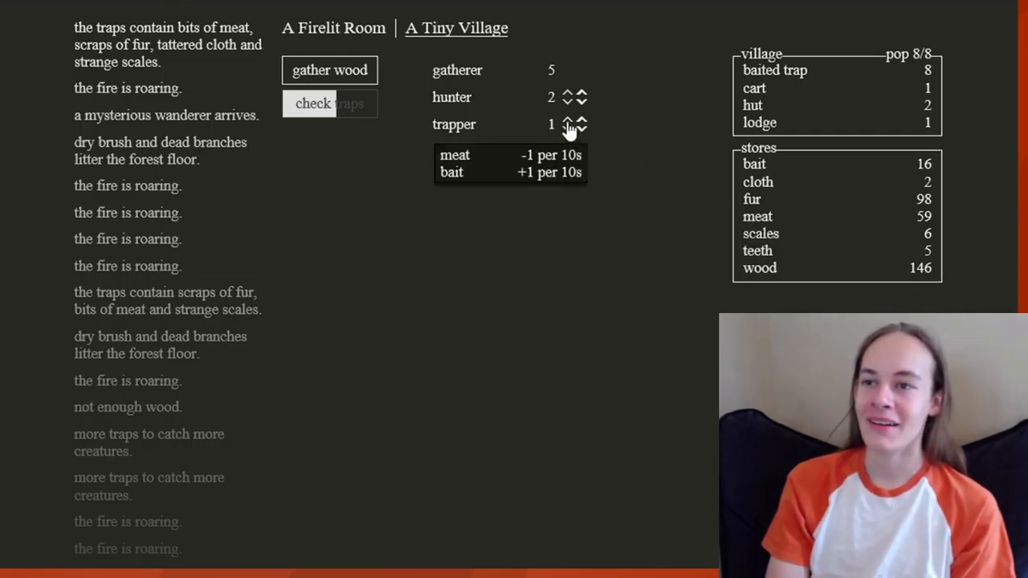
left_click(566, 120)
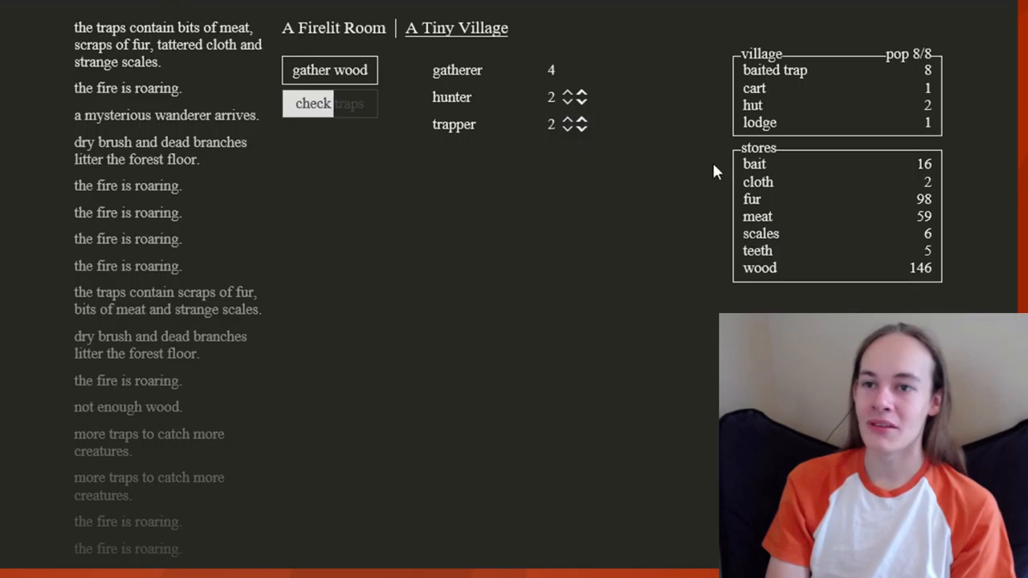
mouse_move(749, 219)
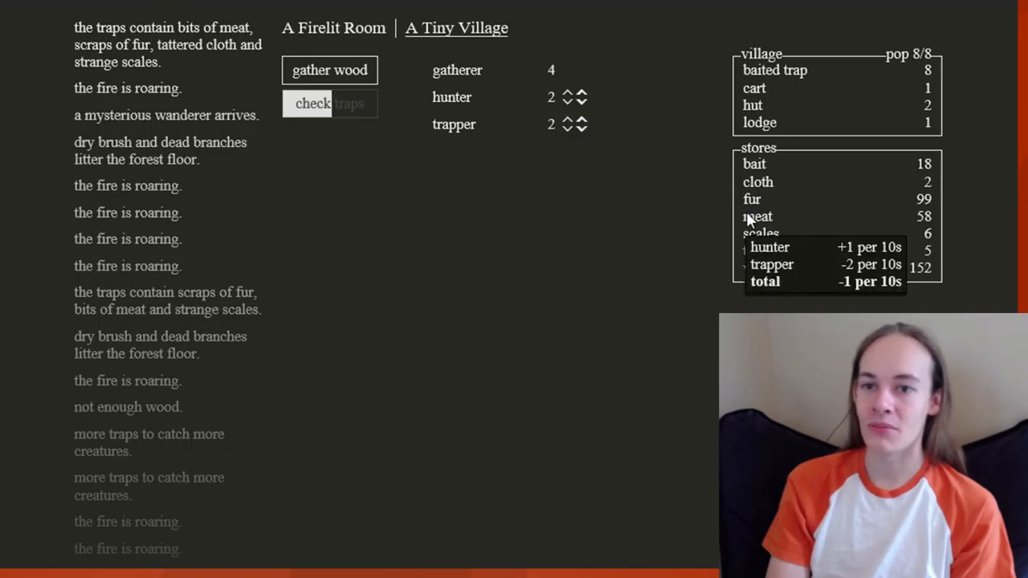
left_click(566, 129)
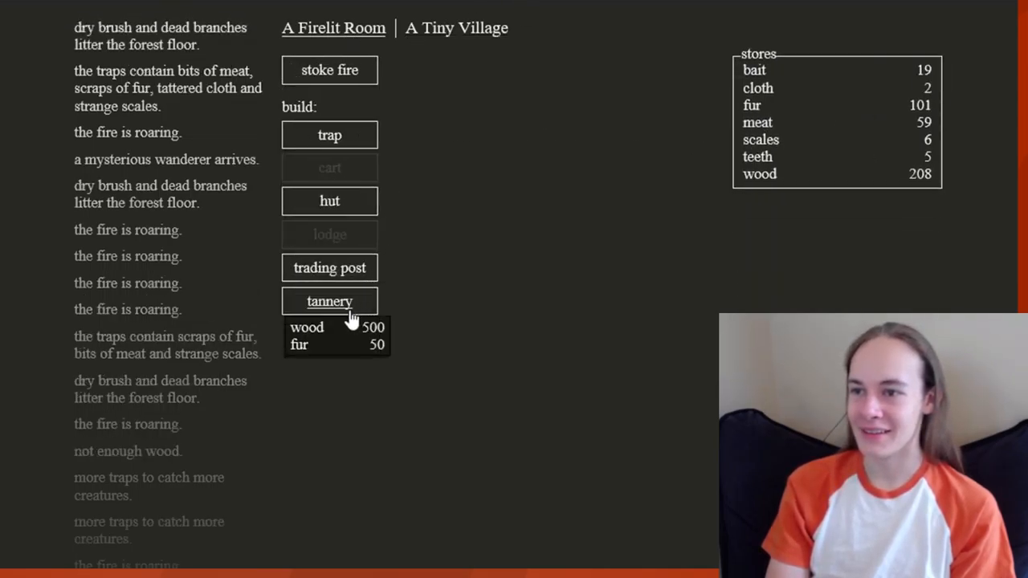
- Stoke the fire, then add one more hunter in A Tiny Village
left_click(330, 301)
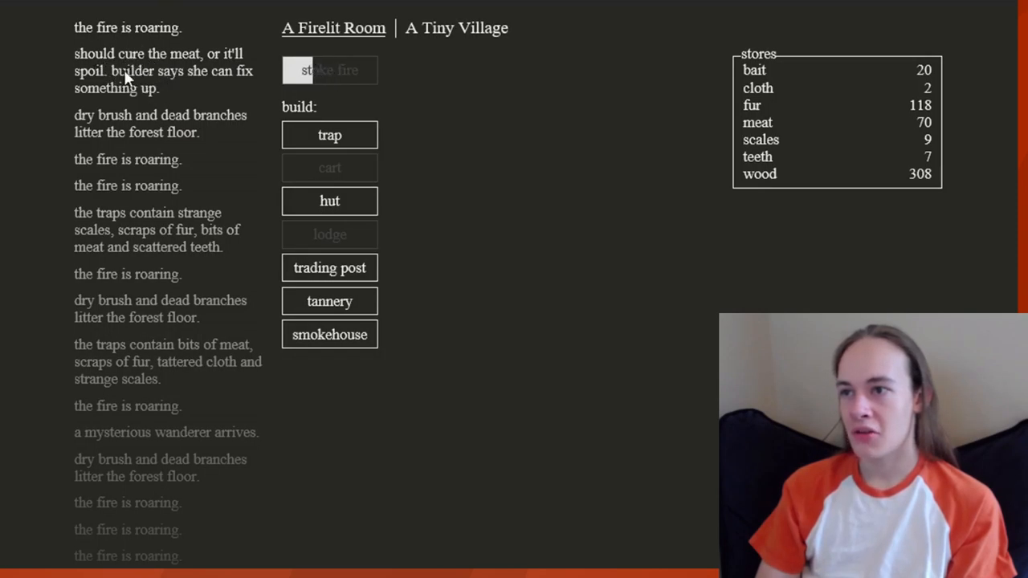
mouse_move(329, 135)
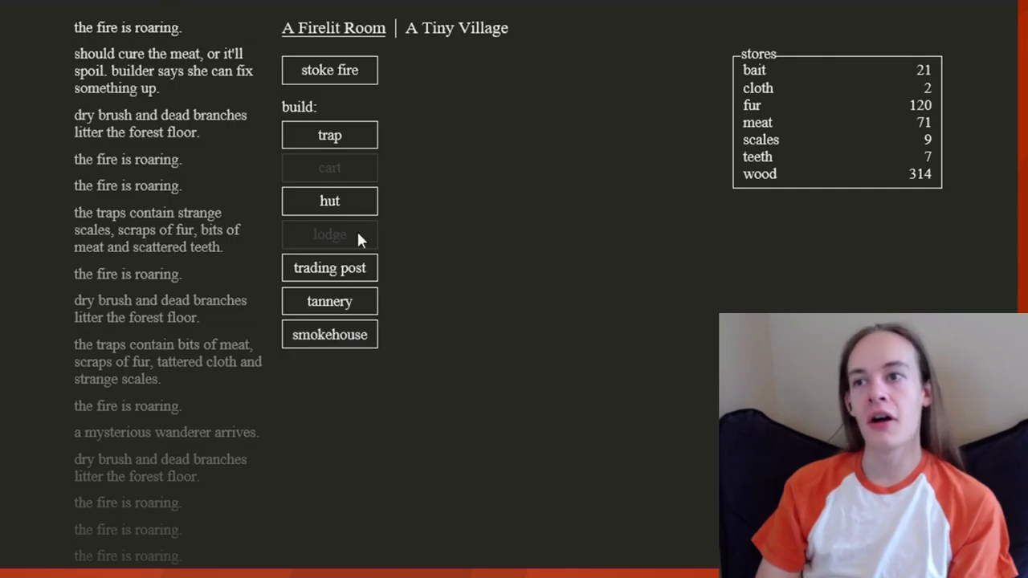
left_click(455, 27)
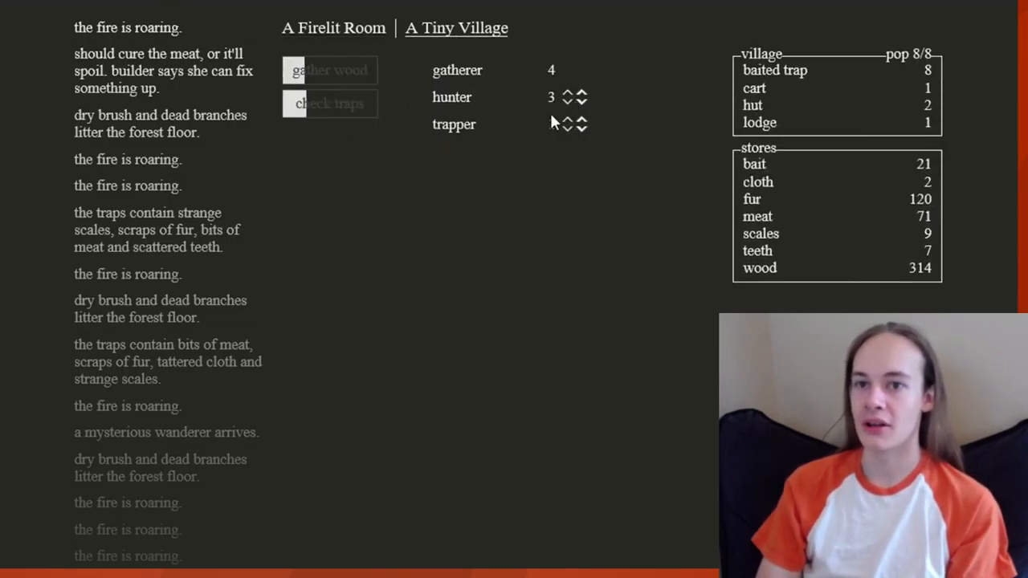
left_click(566, 121)
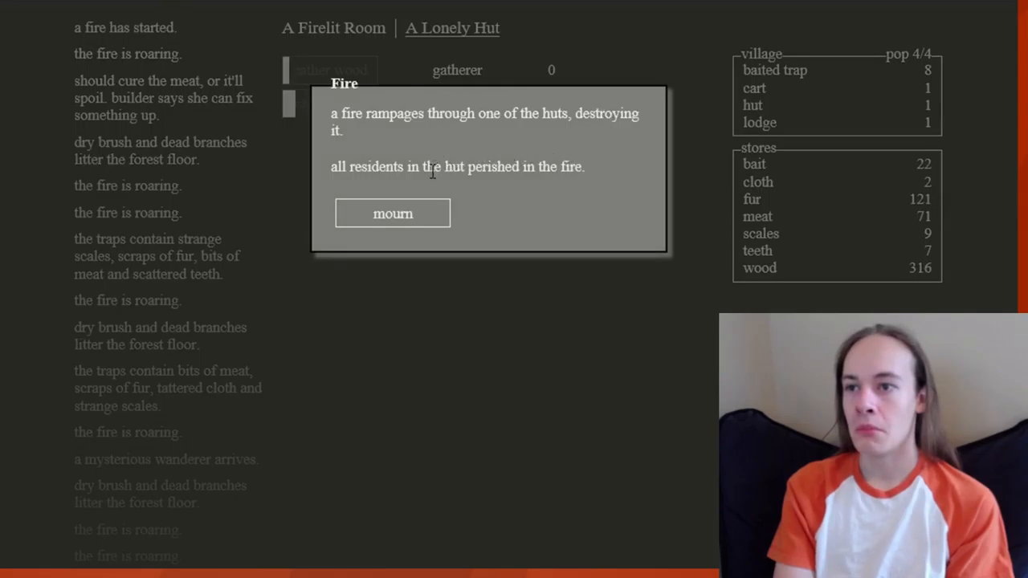
- Mourn the hut-fire victims and stoke the firelit room's fire several times
left_click(393, 213)
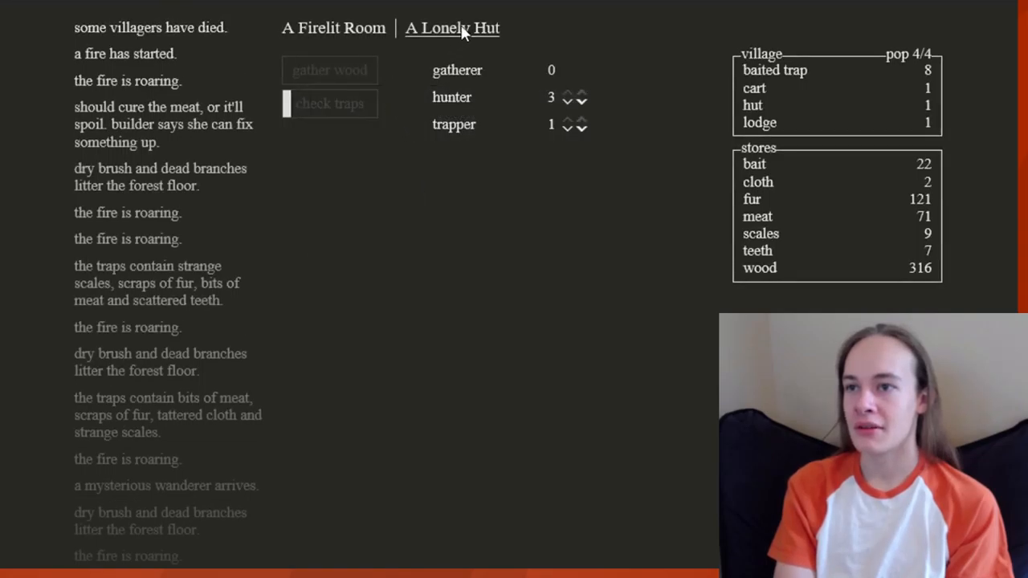
left_click(329, 70)
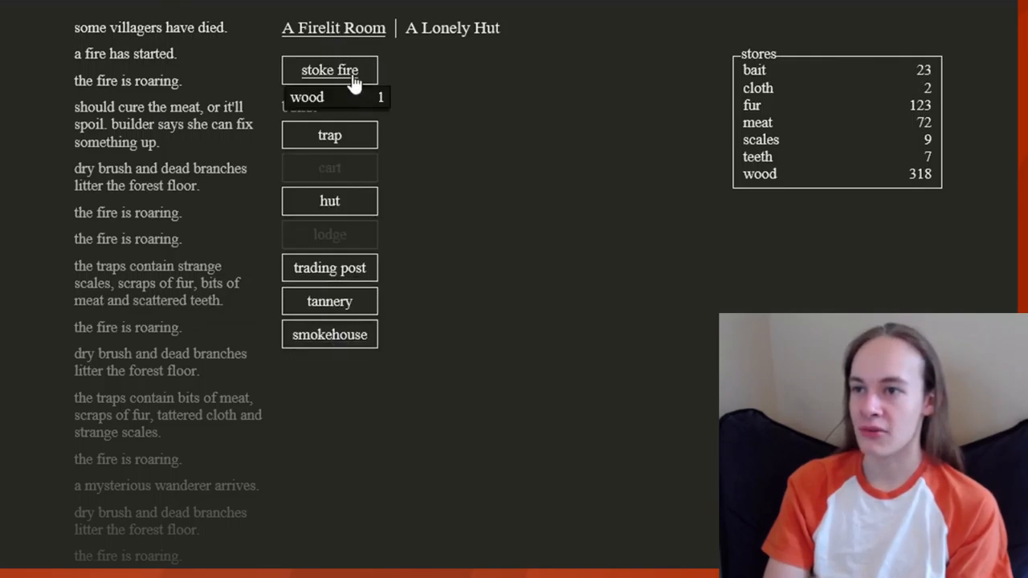
left_click(329, 70)
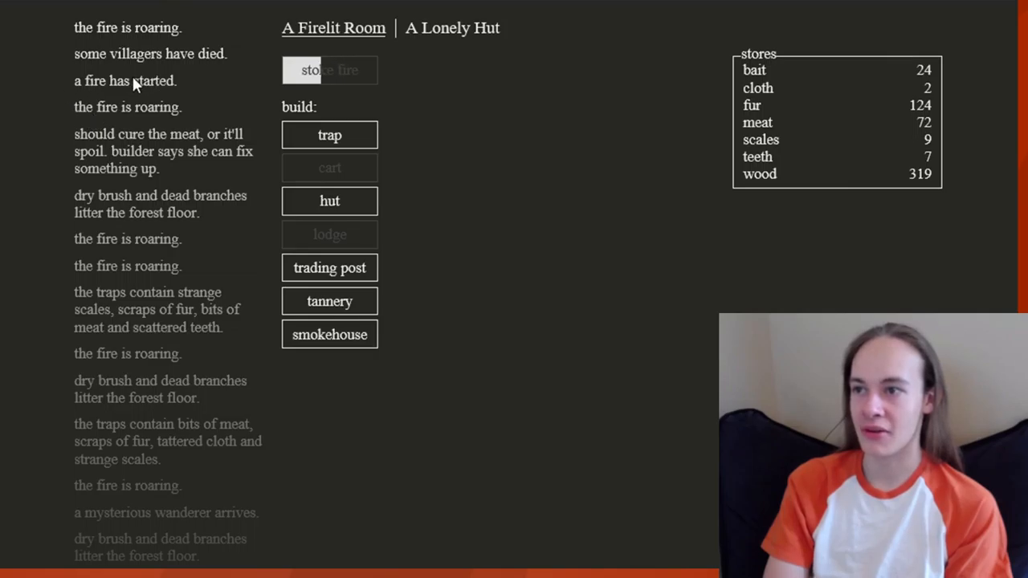
left_click(329, 69)
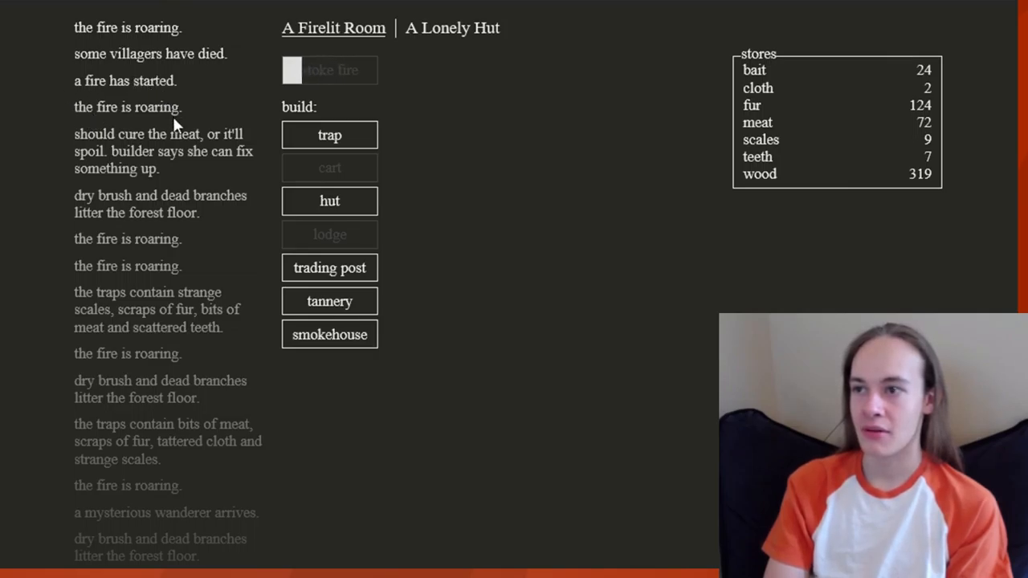
left_click(329, 69)
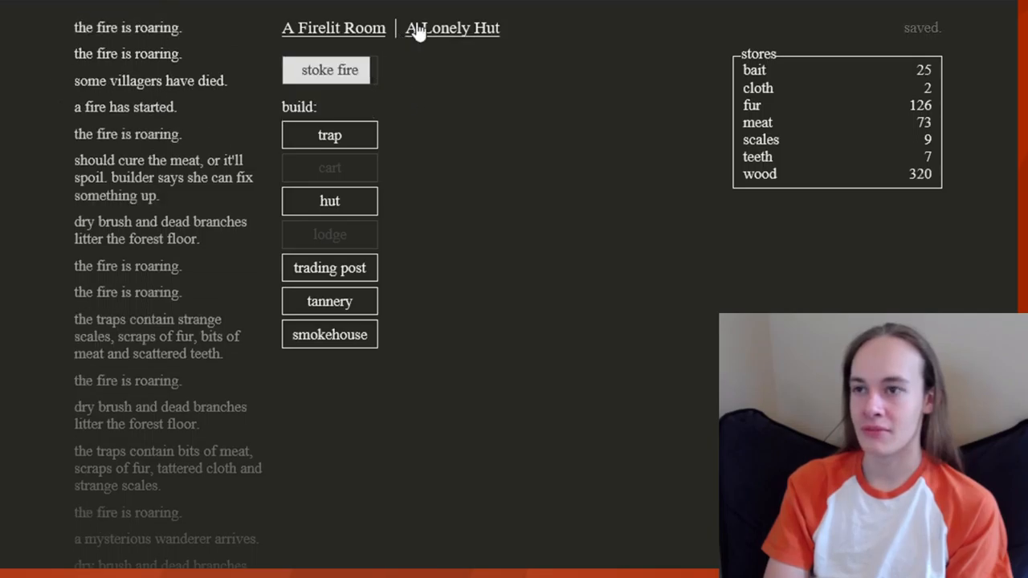
- Return to the village view showing three hunters, one trapper and 320 wood
left_click(329, 70)
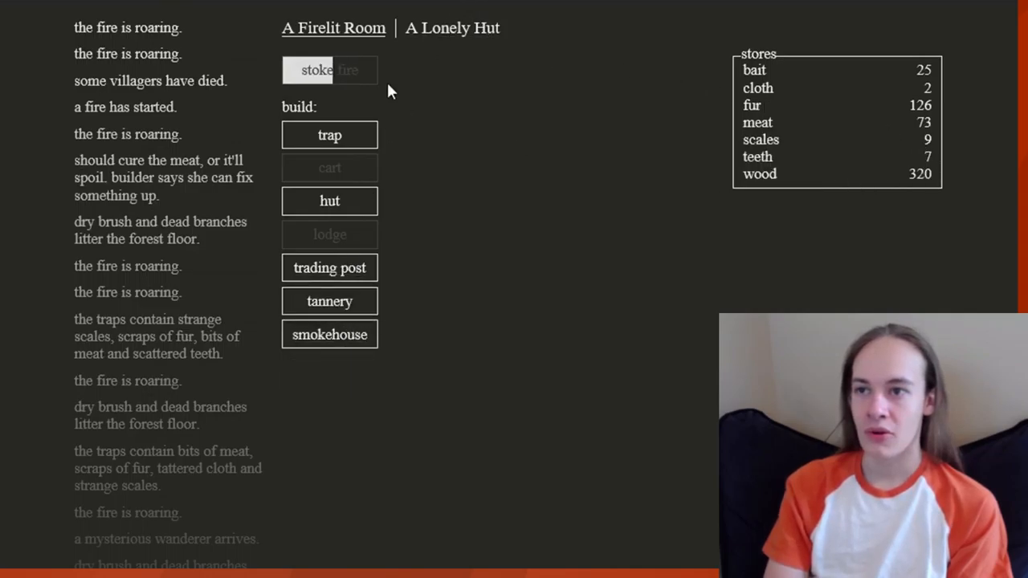
left_click(451, 27)
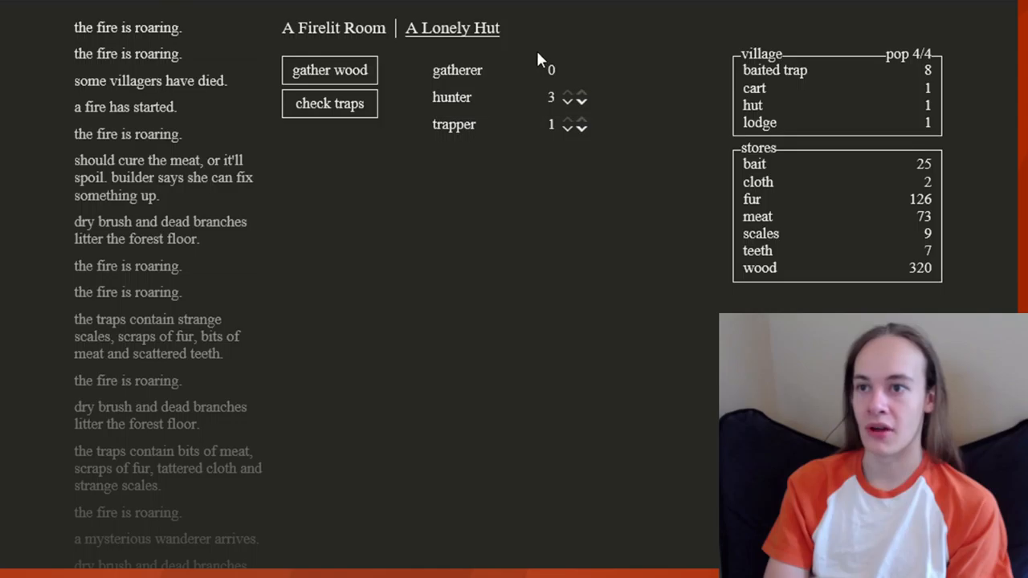
mouse_move(578, 127)
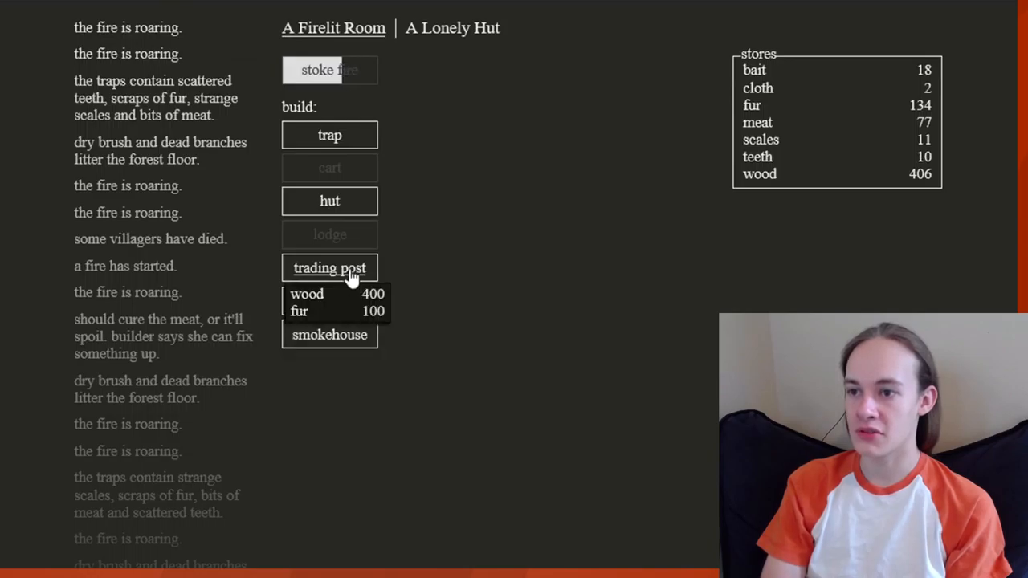
- Build a trading post for 400 wood and 100 fur, then try buying teeth
left_click(329, 267)
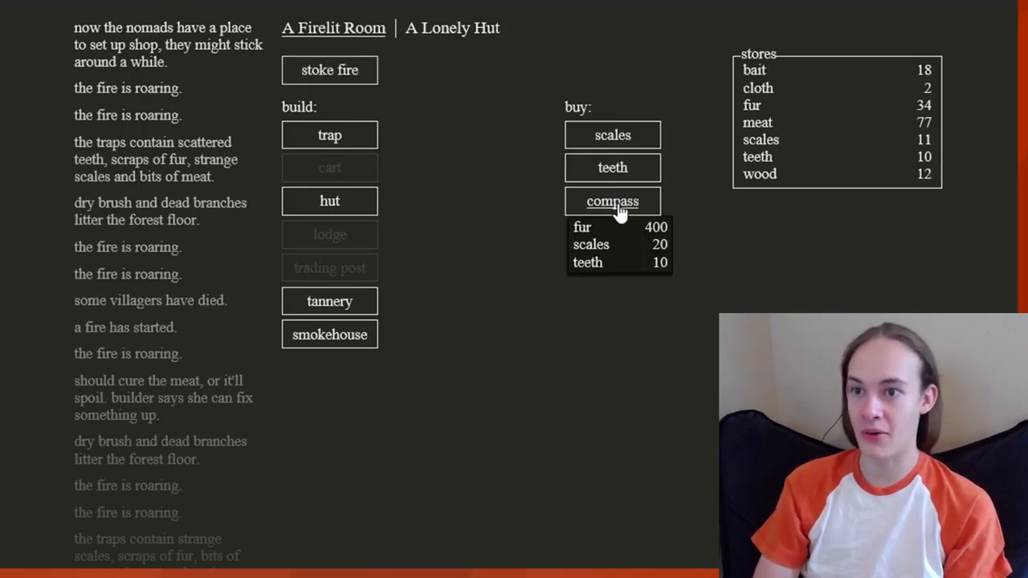
mouse_move(178, 512)
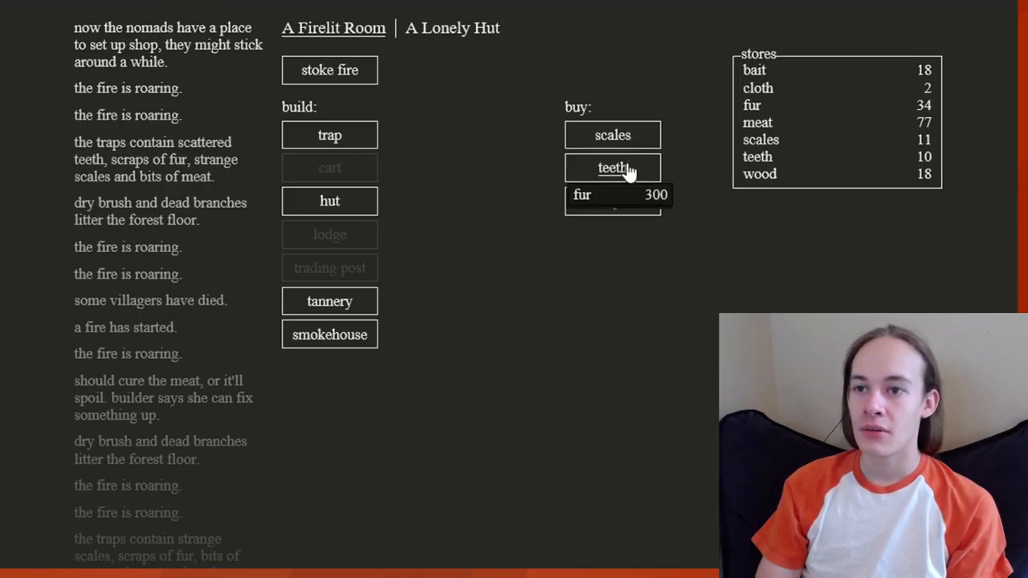
left_click(611, 168)
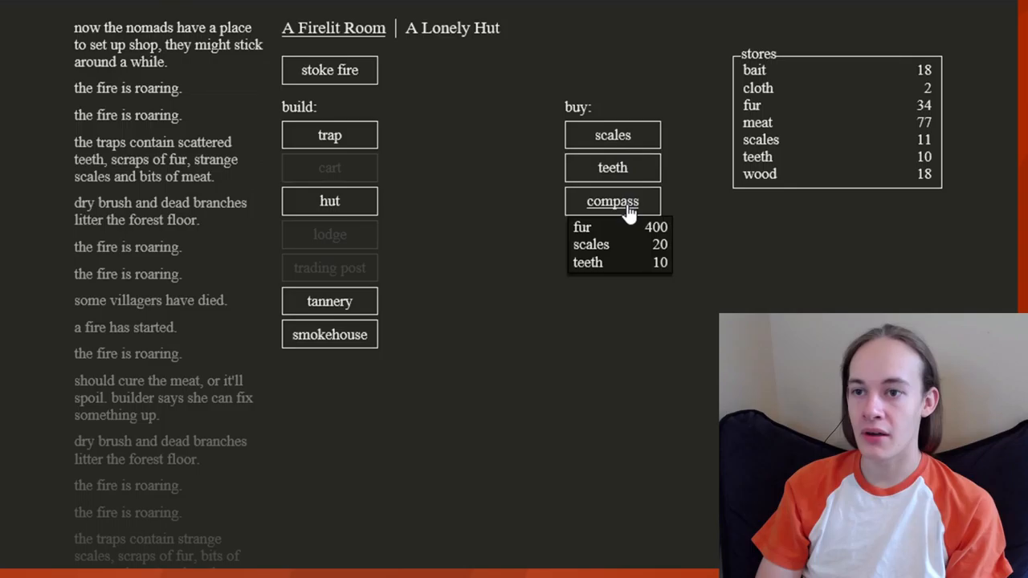
mouse_move(613, 134)
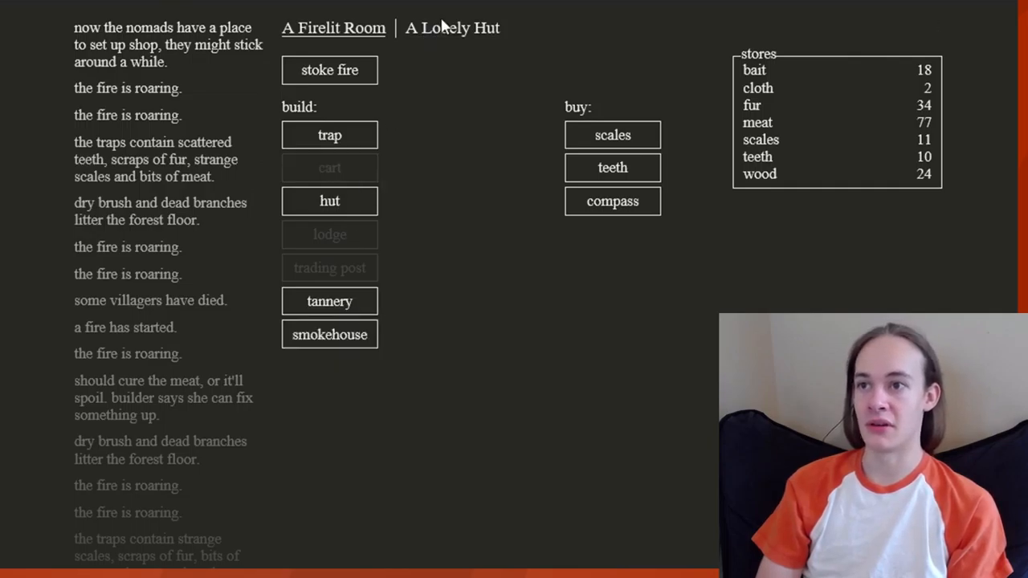
- Make all four gatherers hunters and collect the trap haul, reaching 47 fur and 3 cloth
left_click(451, 27)
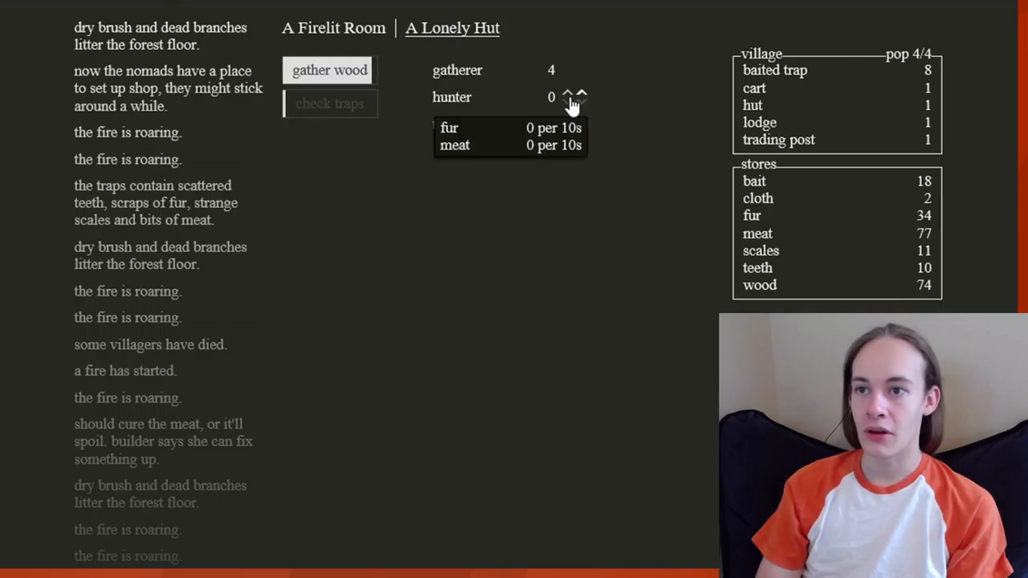
left_click(566, 97)
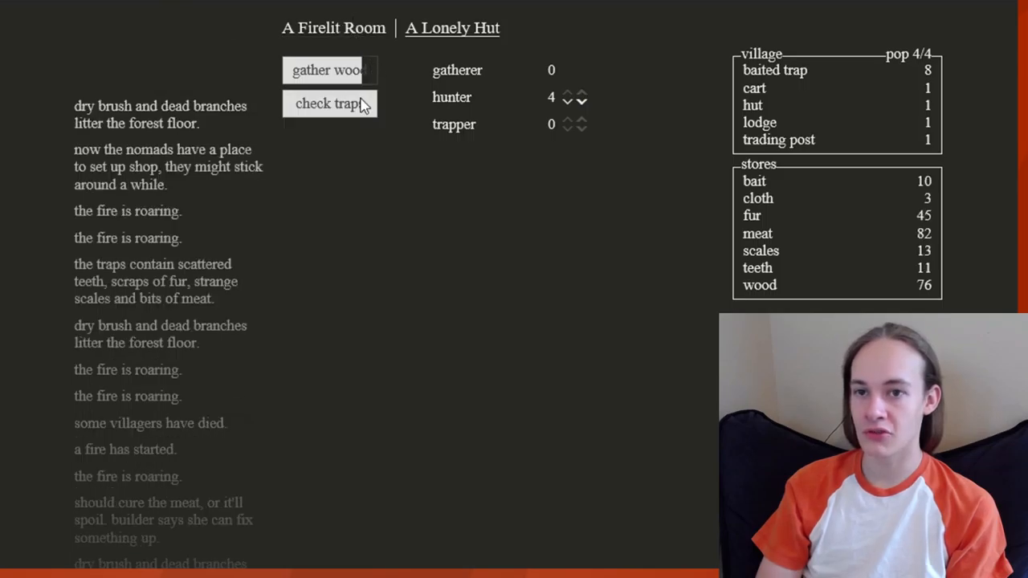
left_click(328, 102)
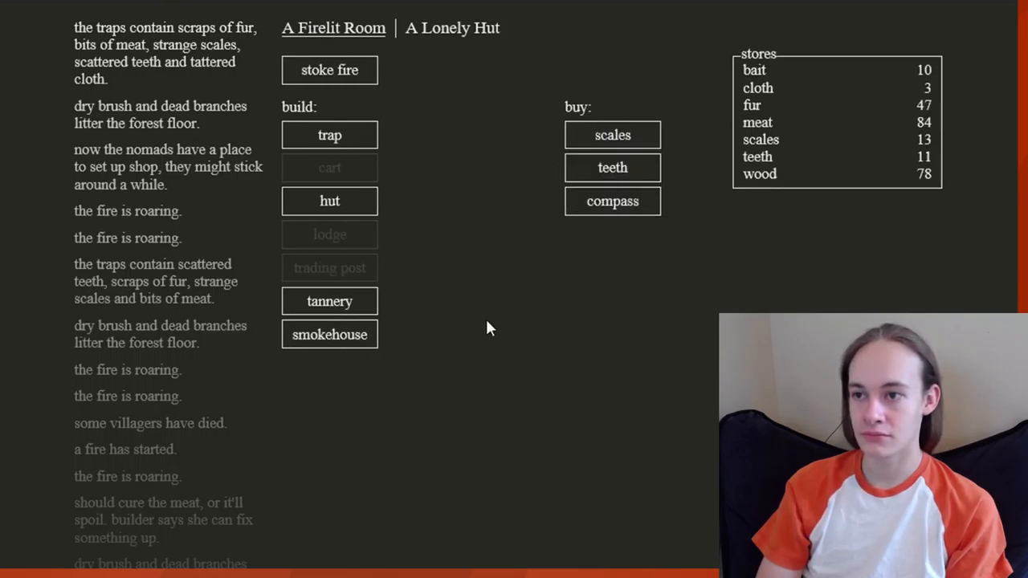
mouse_move(450, 290)
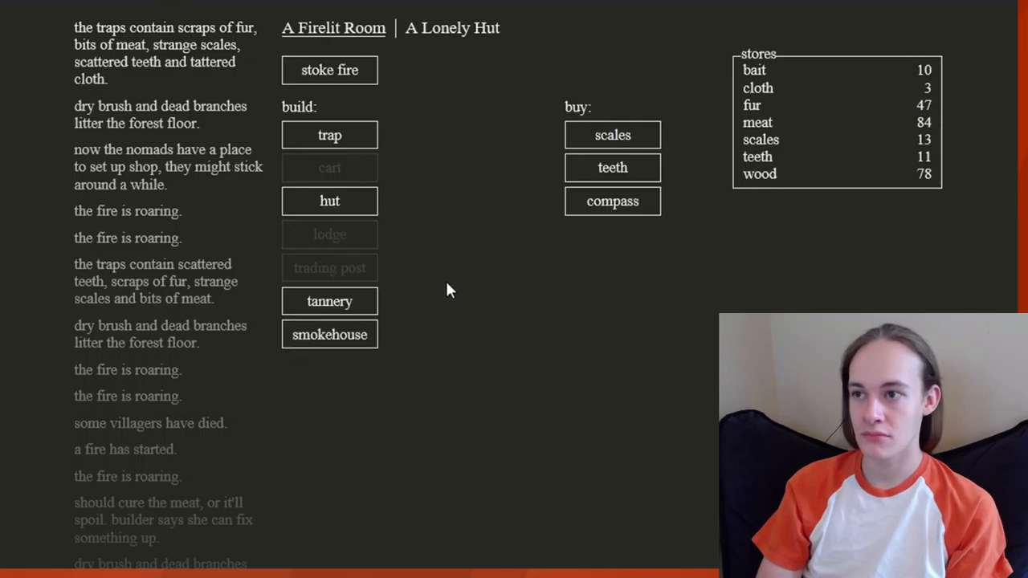
mouse_move(329, 301)
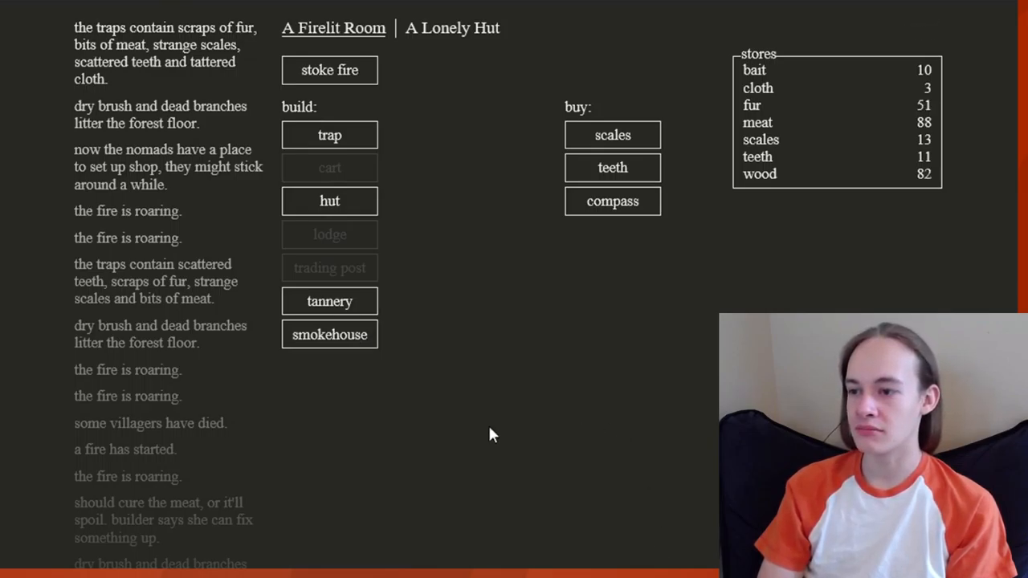
mouse_move(450, 408)
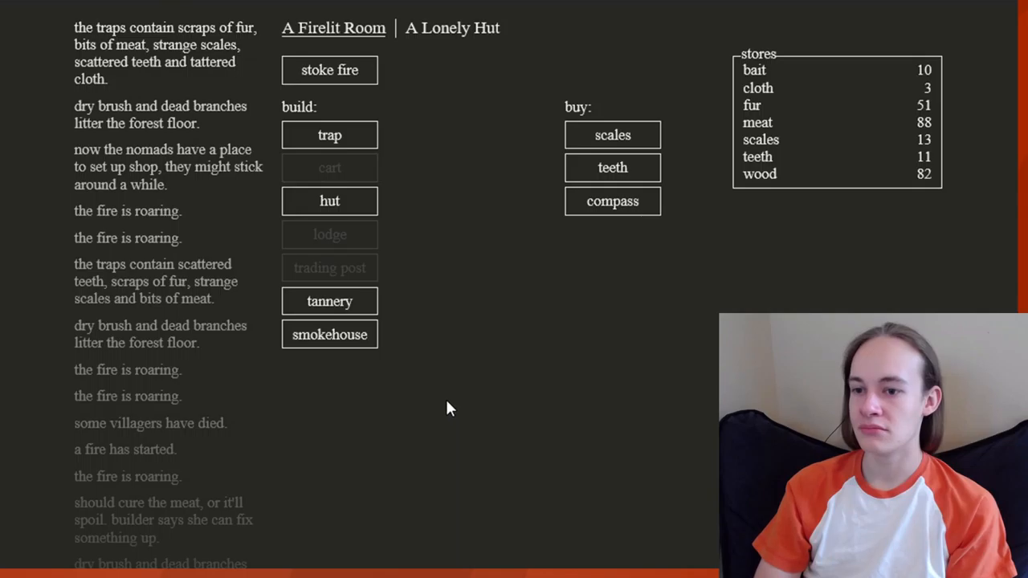
mouse_move(444, 404)
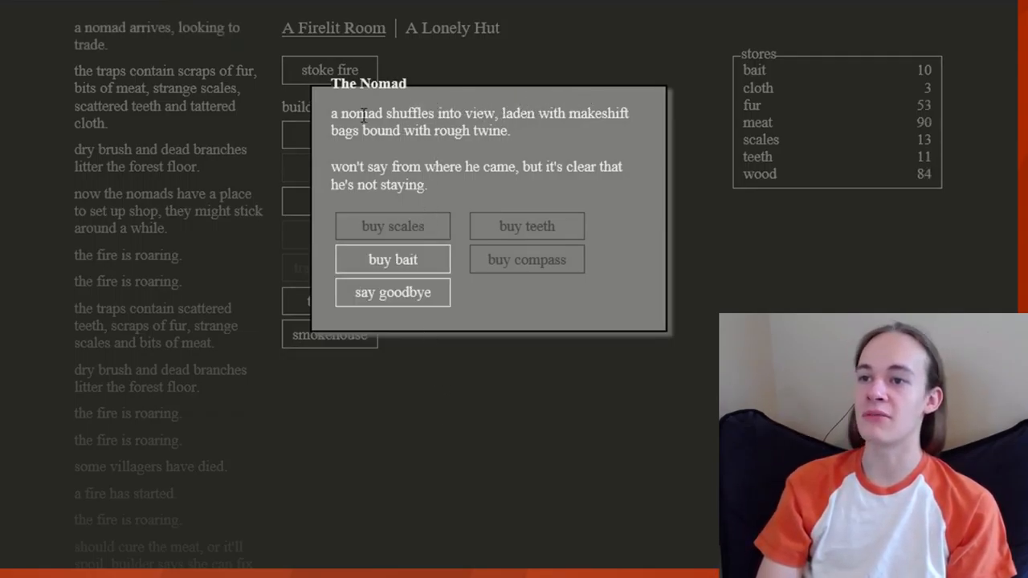
mouse_move(346, 124)
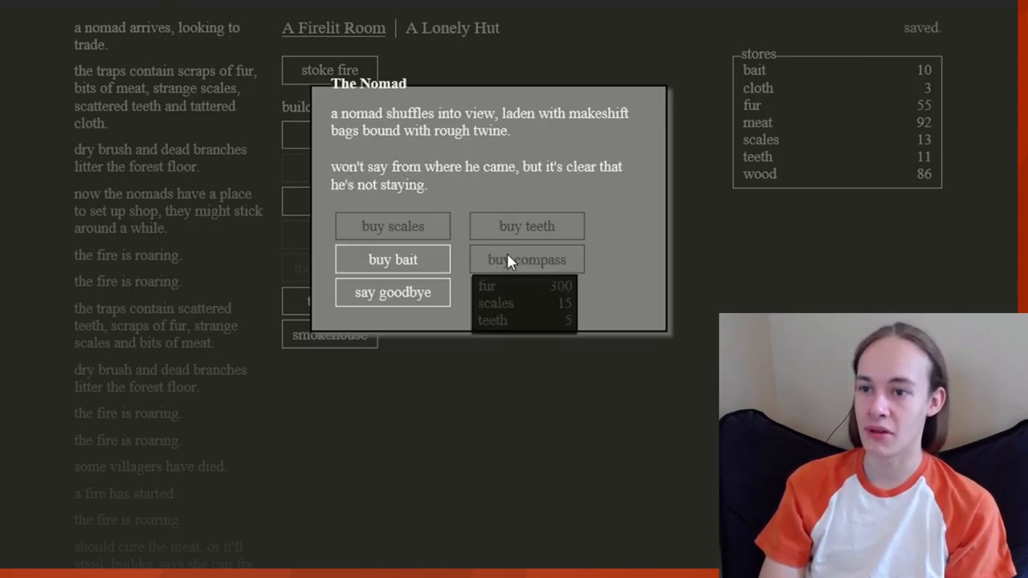
- Buy one bait from the nomad for 5 fur, then say goodbye
left_click(392, 259)
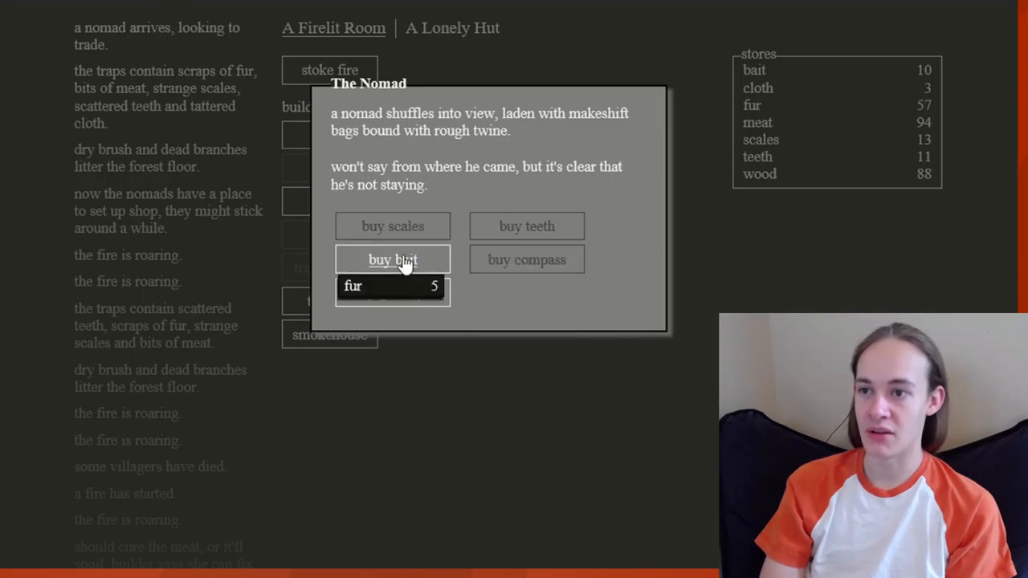
left_click(393, 258)
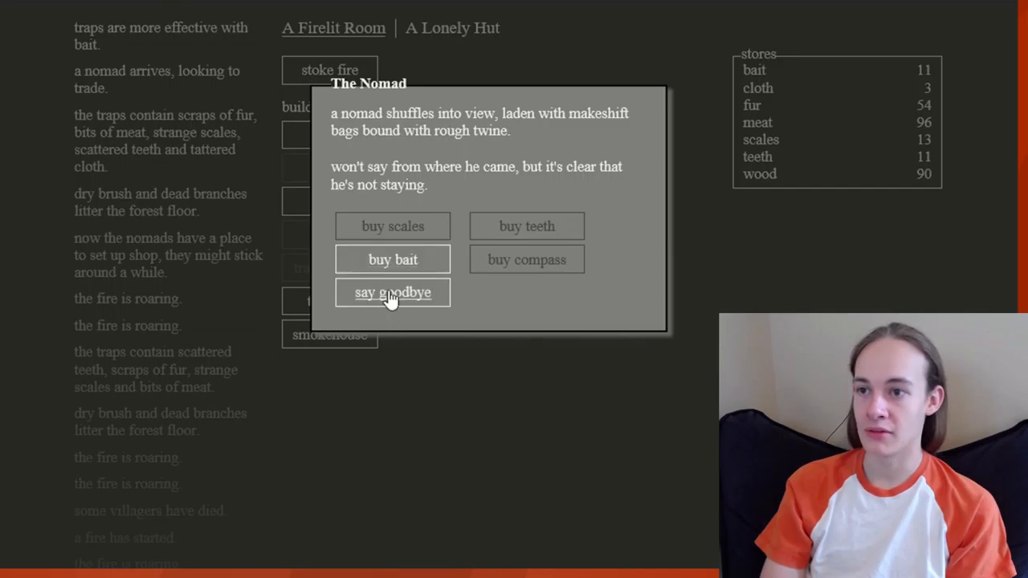
left_click(393, 291)
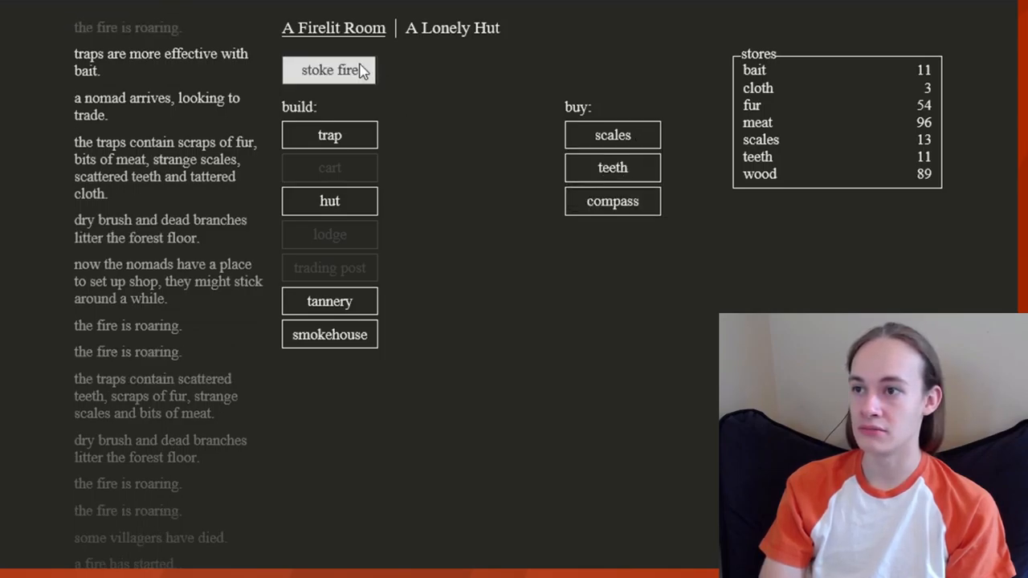
- Stoke the fire, attempt a hut without enough wood, and wait for wood to reach 151
left_click(451, 27)
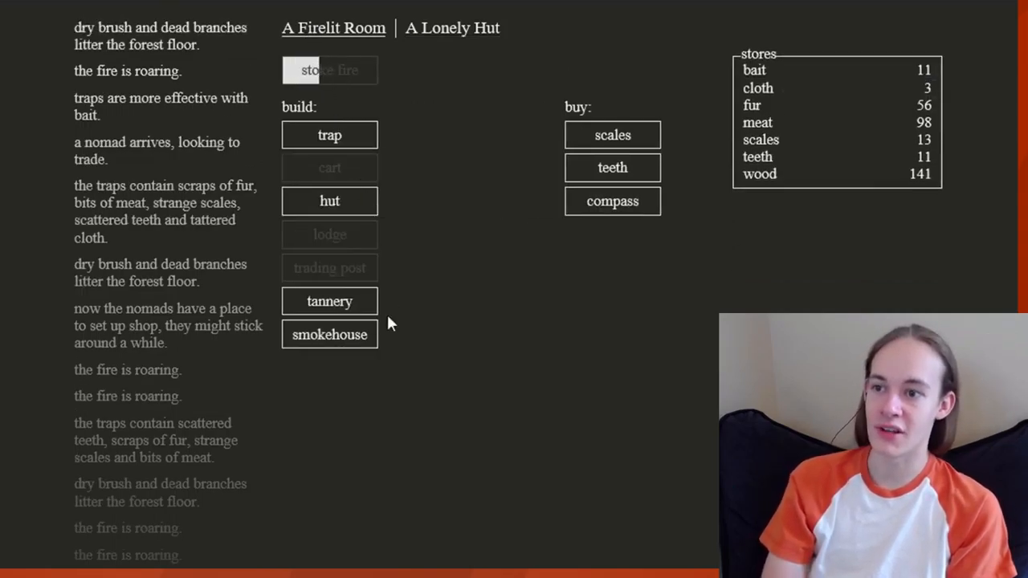
left_click(329, 70)
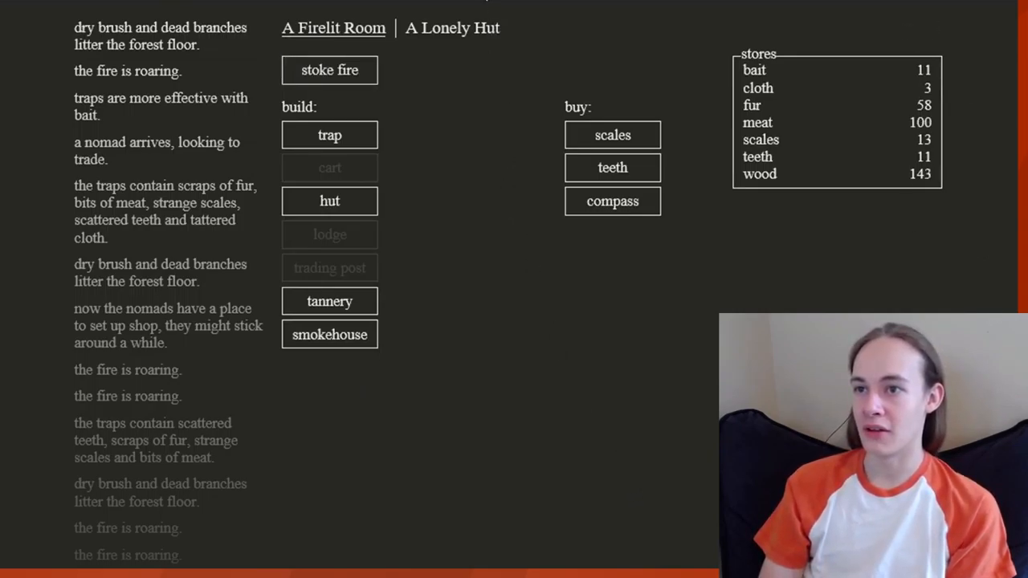
left_click(452, 27)
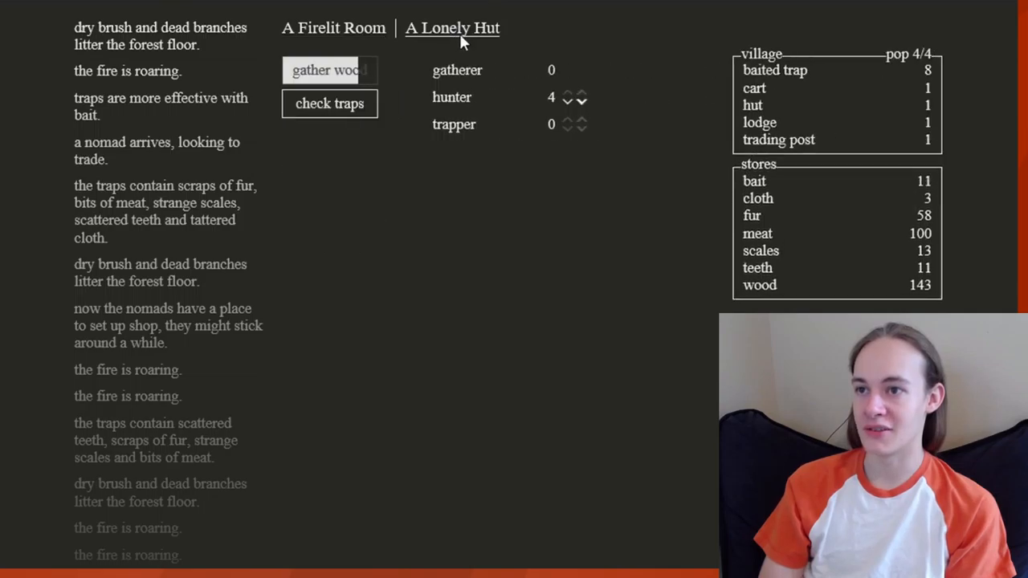
mouse_move(448, 63)
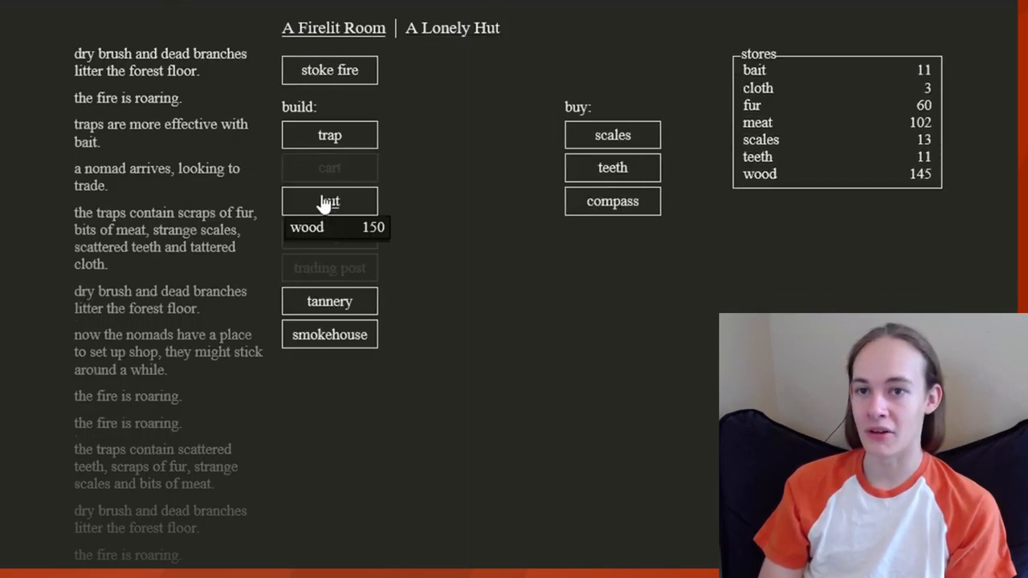
left_click(329, 200)
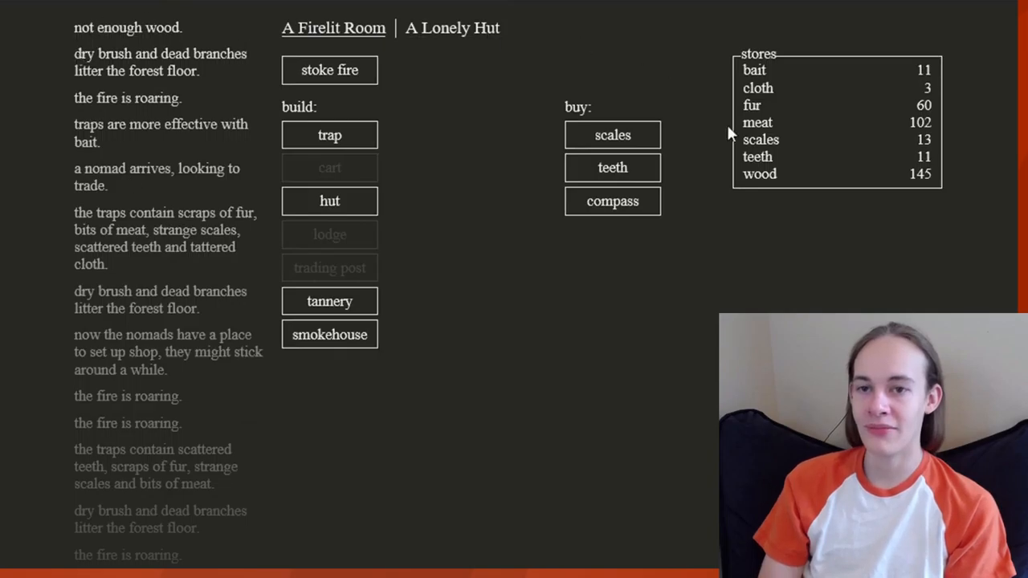
mouse_move(371, 269)
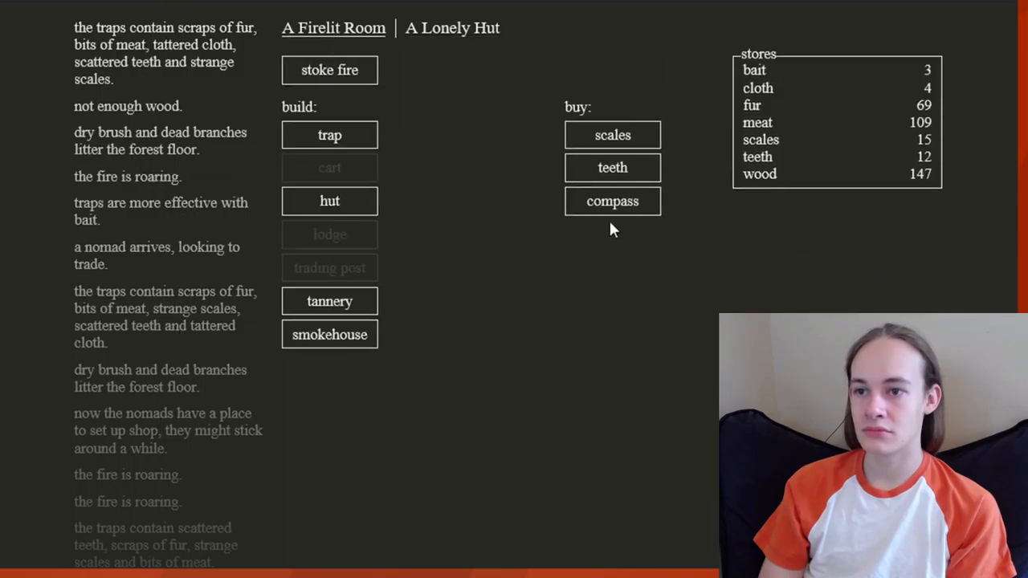
mouse_move(329, 201)
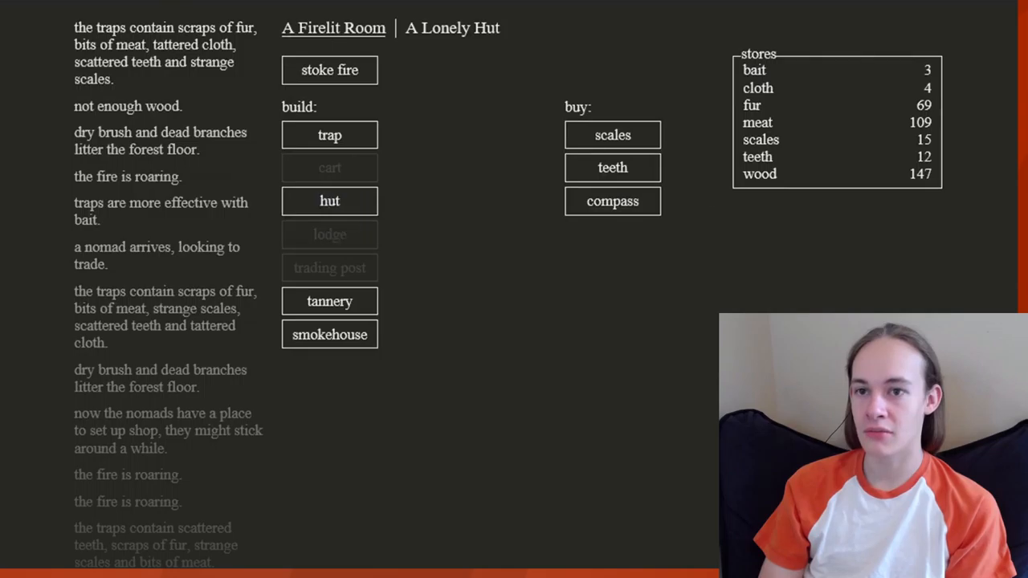
mouse_move(910, 196)
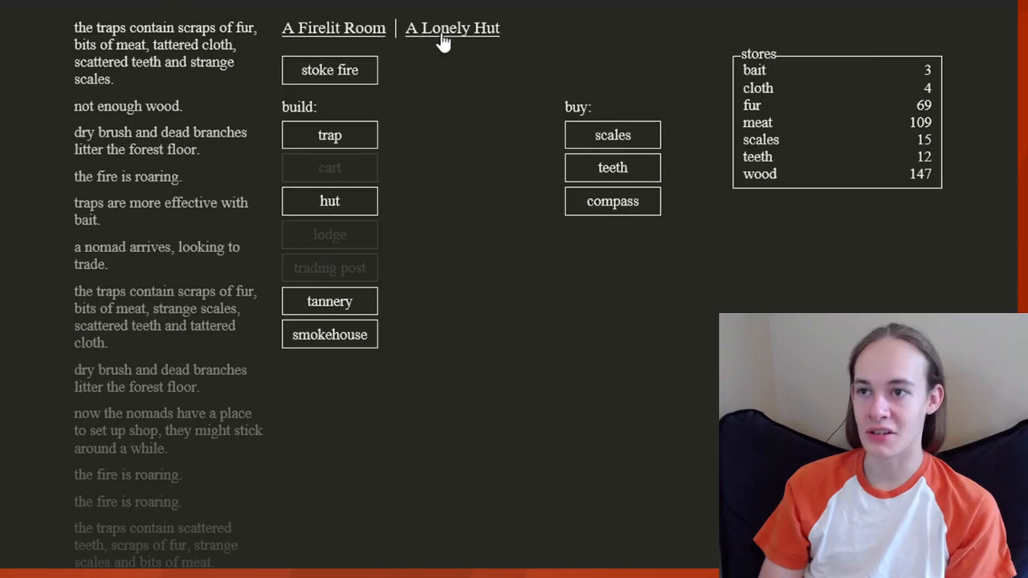
left_click(451, 28)
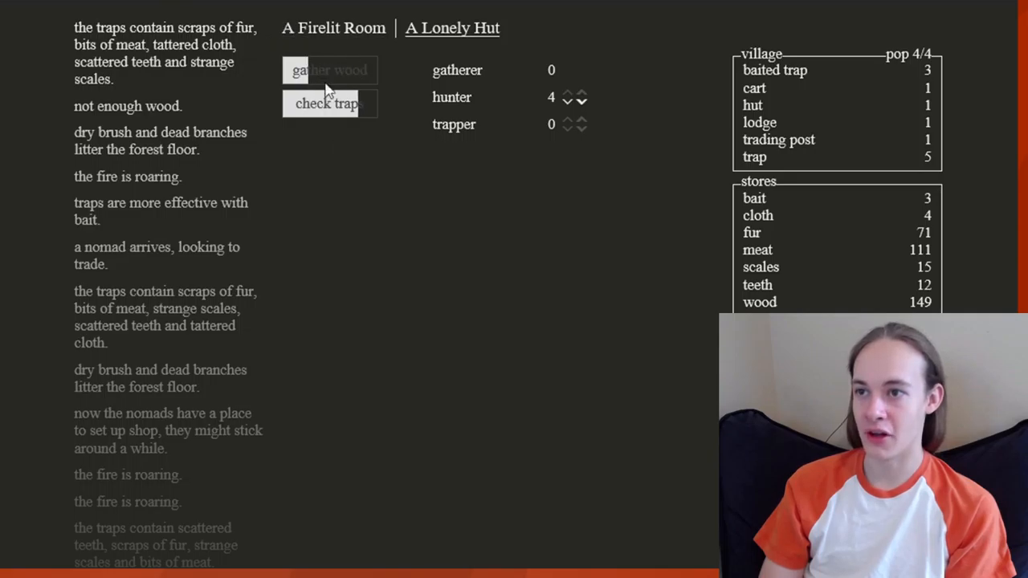
mouse_move(280, 76)
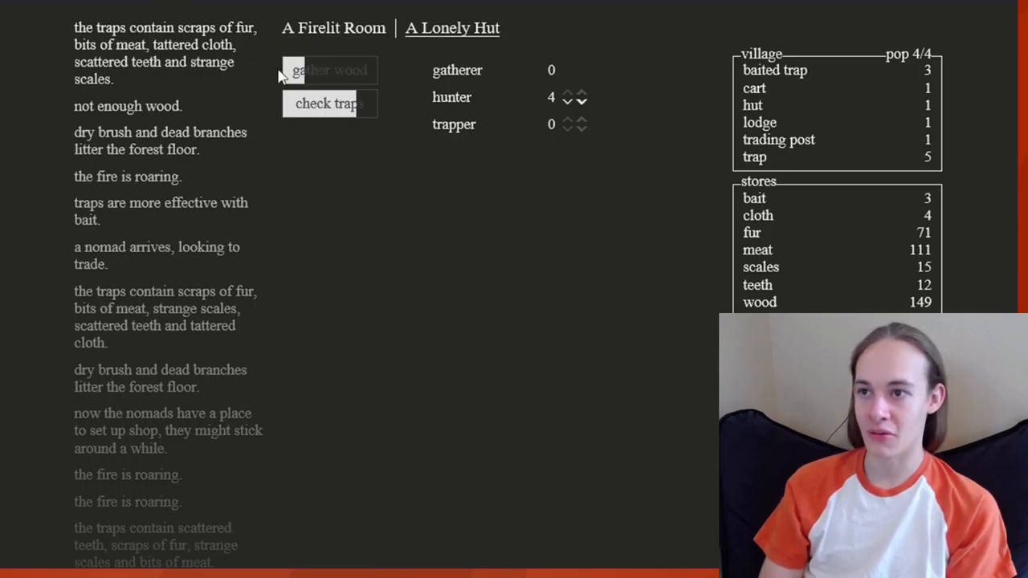
mouse_move(333, 28)
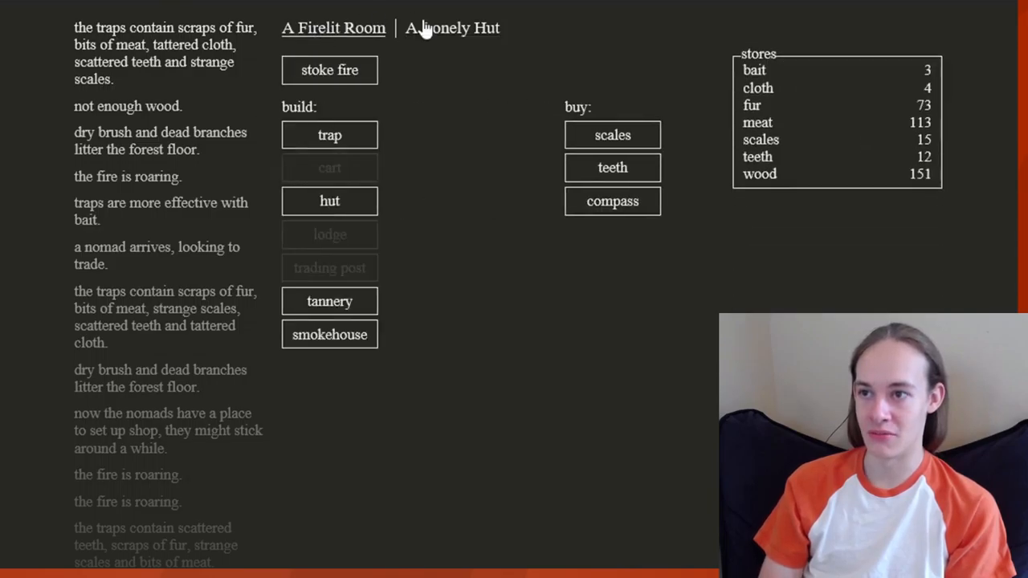
mouse_move(329, 200)
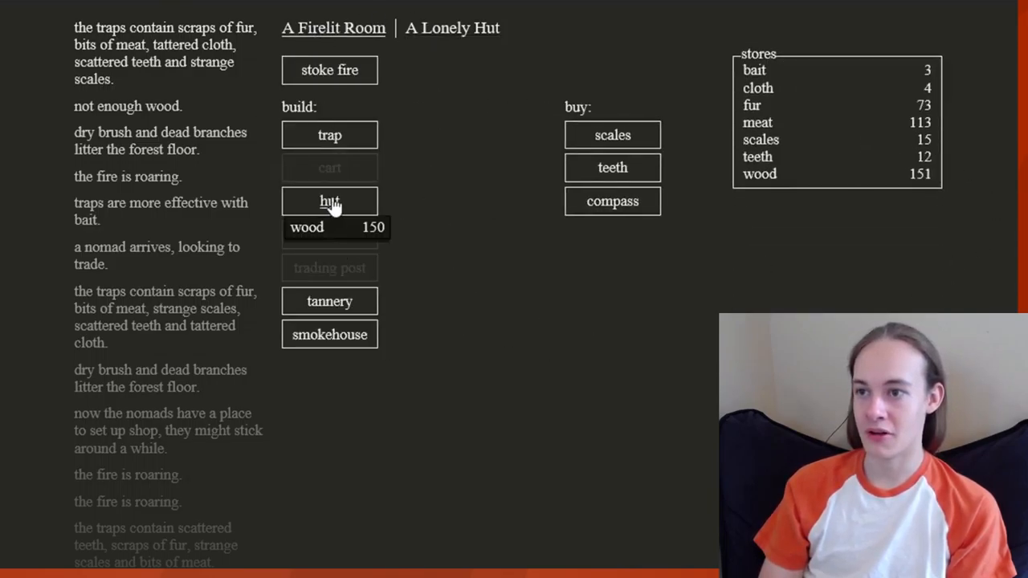
- Build a second hut, gather wood, and set three gatherers, reaching population 7/8
left_click(329, 201)
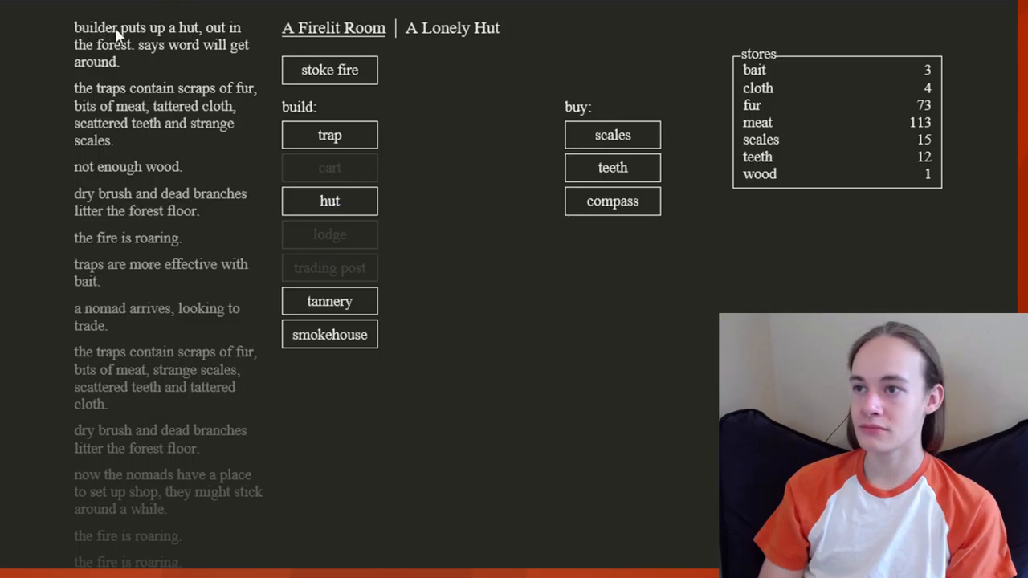
left_click(456, 27)
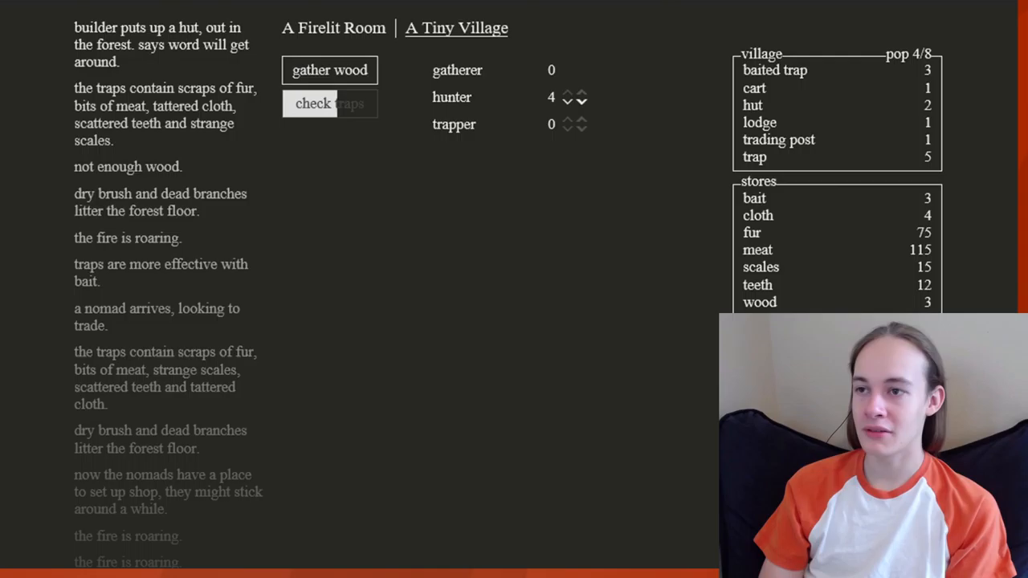
left_click(329, 70)
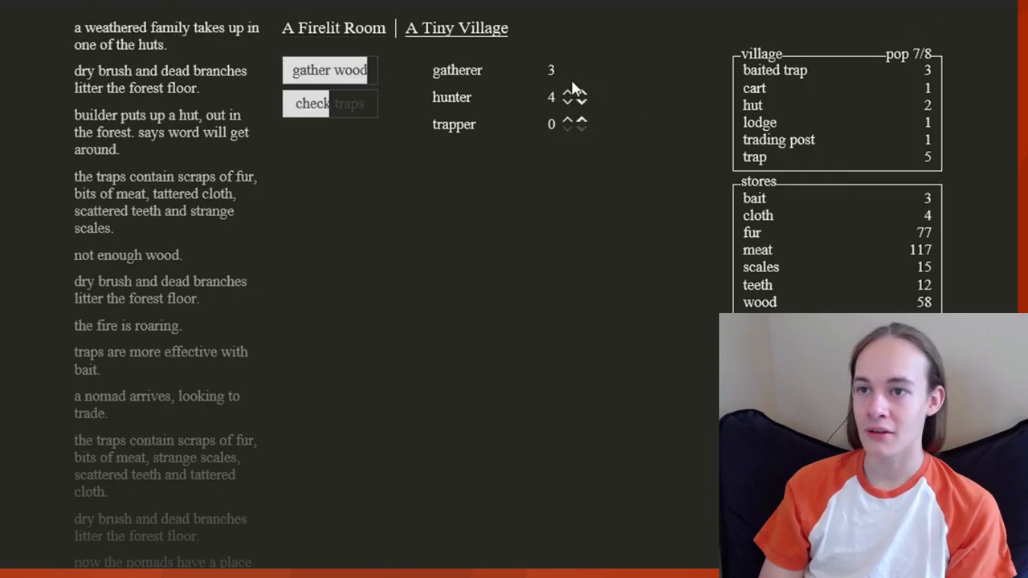
left_click(567, 92)
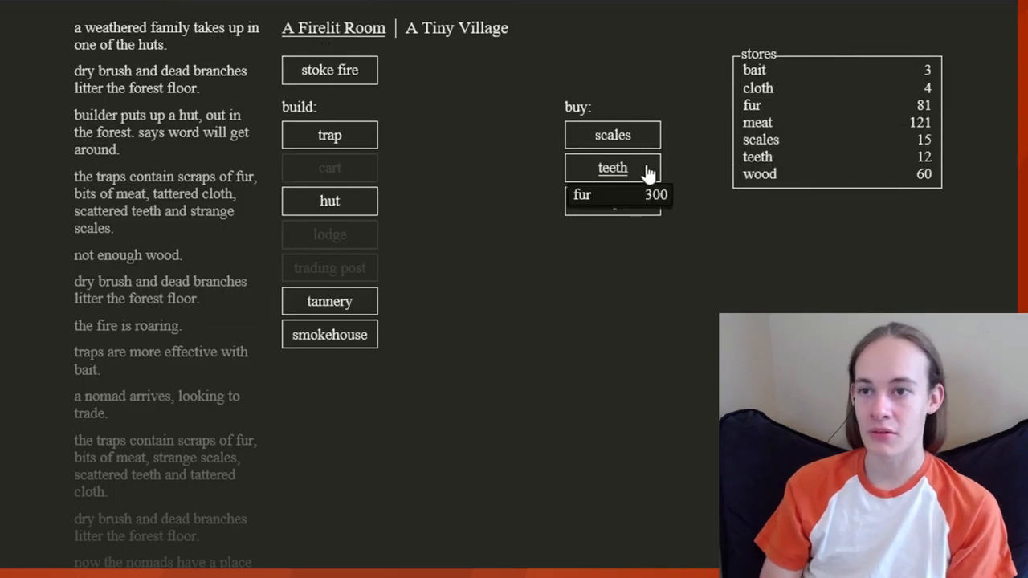
left_click(612, 167)
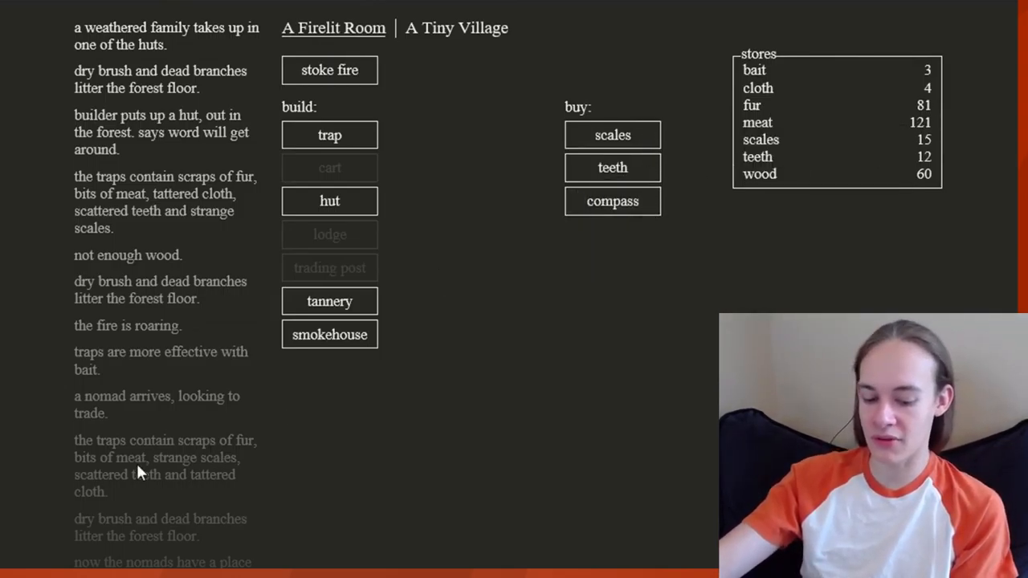